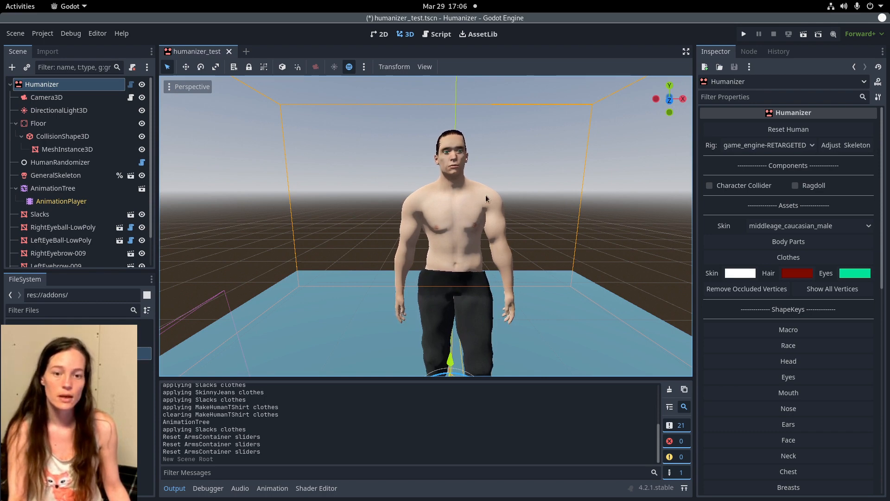
{"action": "mouse_move", "coordinate": [566, 189]}
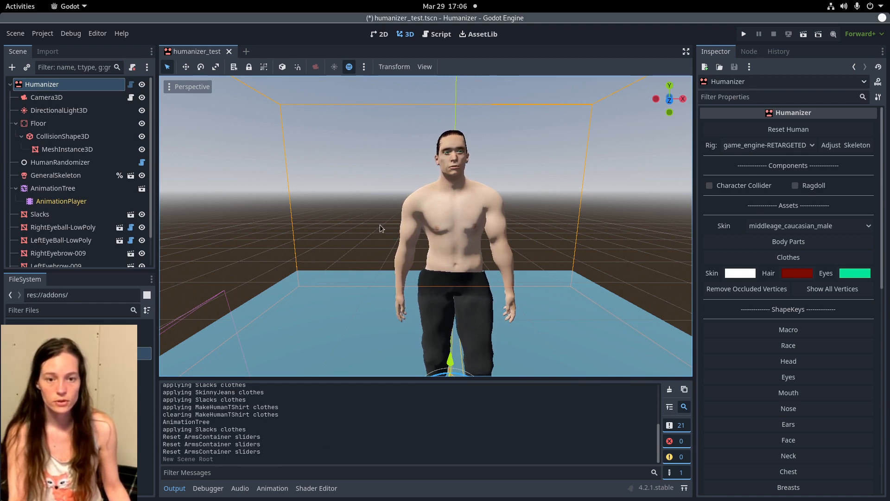
Check installed plugins in Project Settings, then start a new scene with a Humanizer root node.
{"action": "left_click", "coordinate": [42, 33]}
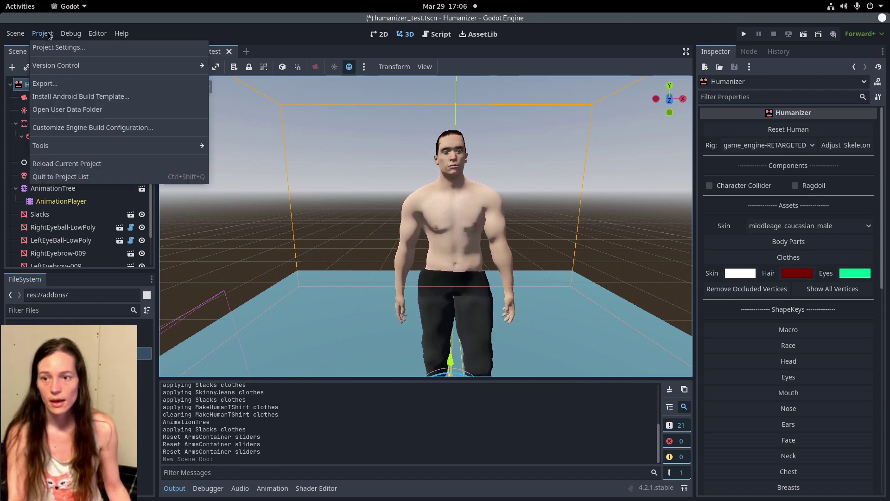
{"action": "left_click", "coordinate": [58, 47]}
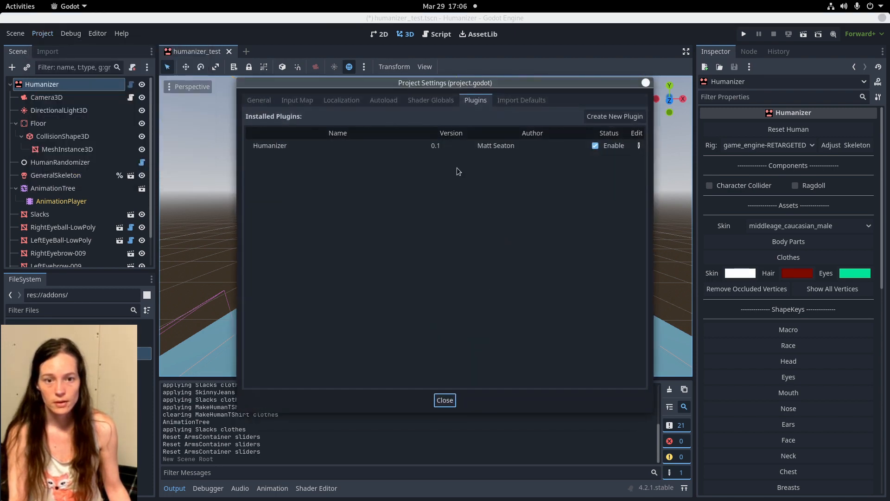
{"action": "mouse_move", "coordinate": [555, 168]}
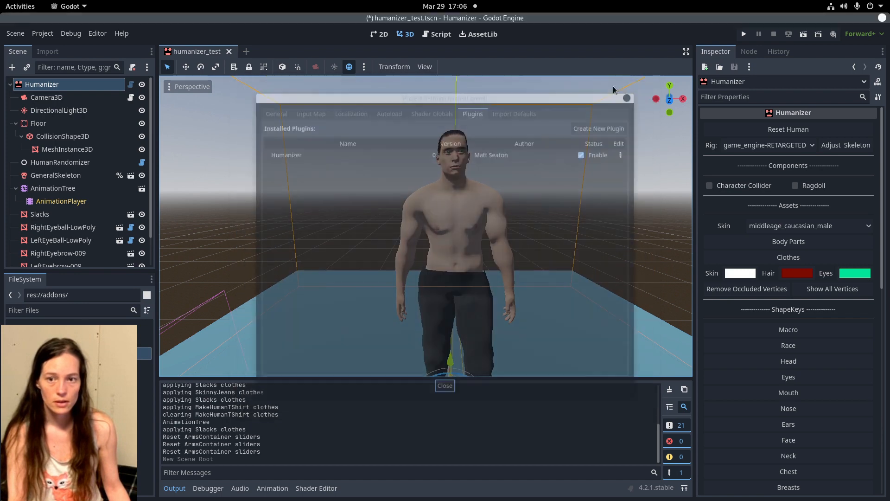
{"action": "left_click", "coordinate": [242, 51]}
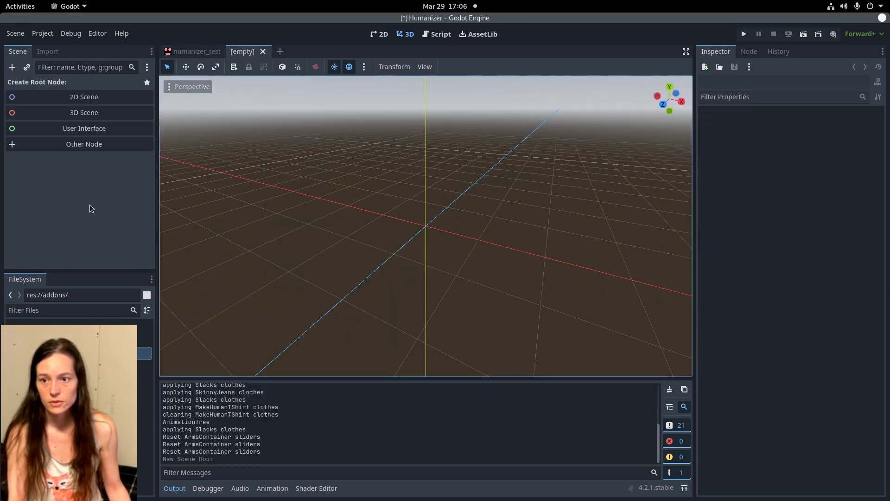
{"action": "left_click", "coordinate": [83, 144]}
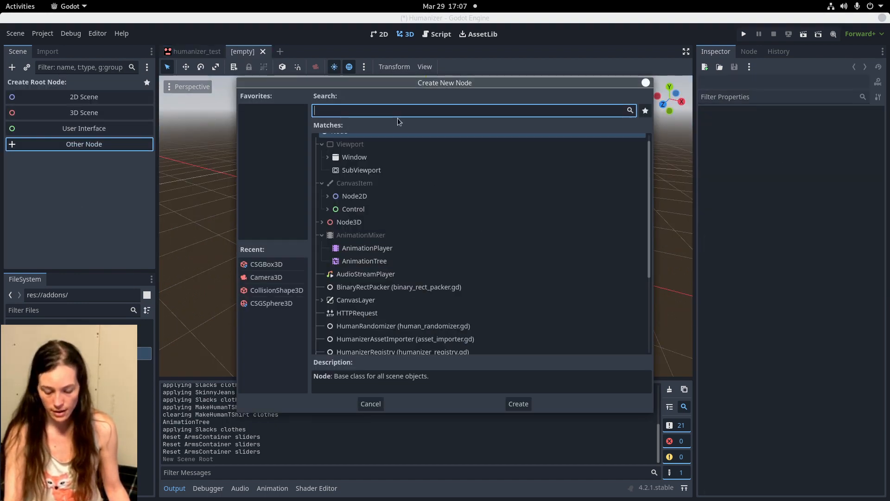
{"action": "left_click", "coordinate": [369, 404]}
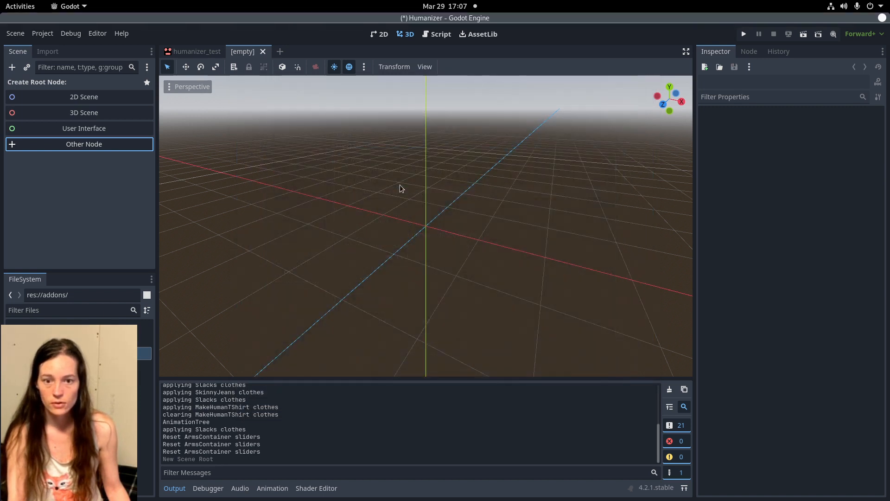
{"action": "mouse_move", "coordinate": [413, 186]}
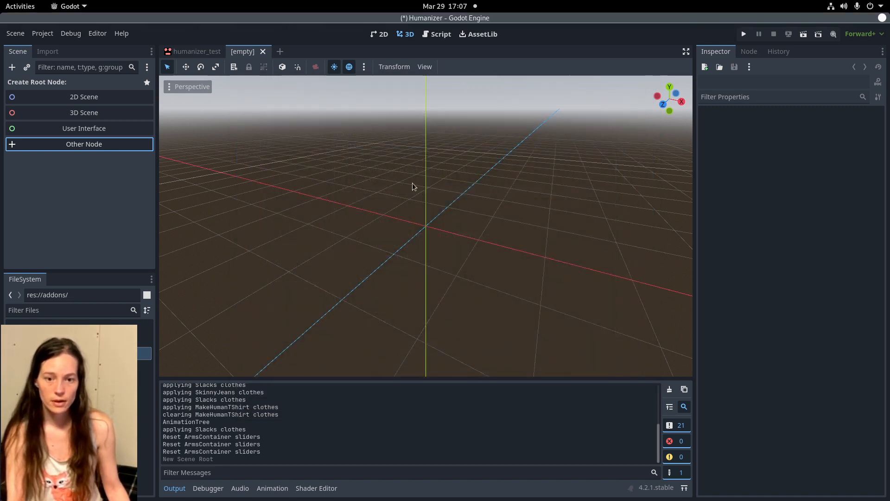
{"action": "mouse_move", "coordinate": [335, 265]}
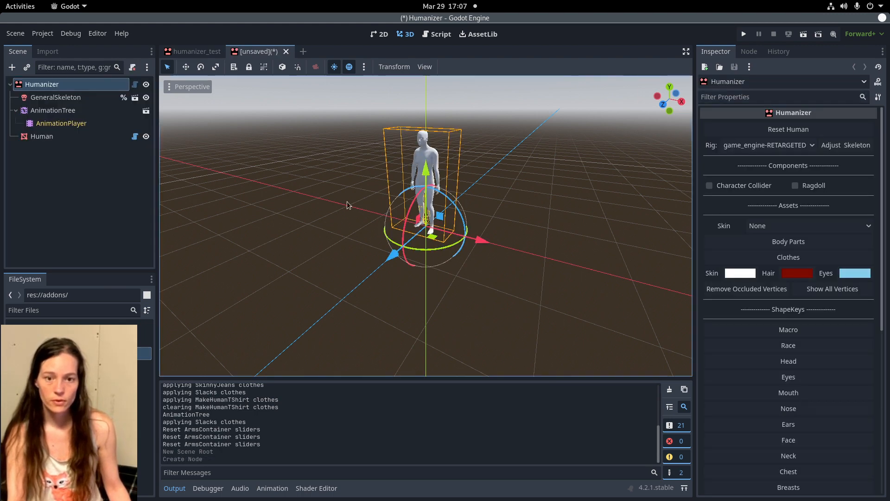
Scroll the Humanizer Inspector down to review the Baking section and back up.
{"action": "scroll", "scroll_direction": "up", "scroll_amount": 3}
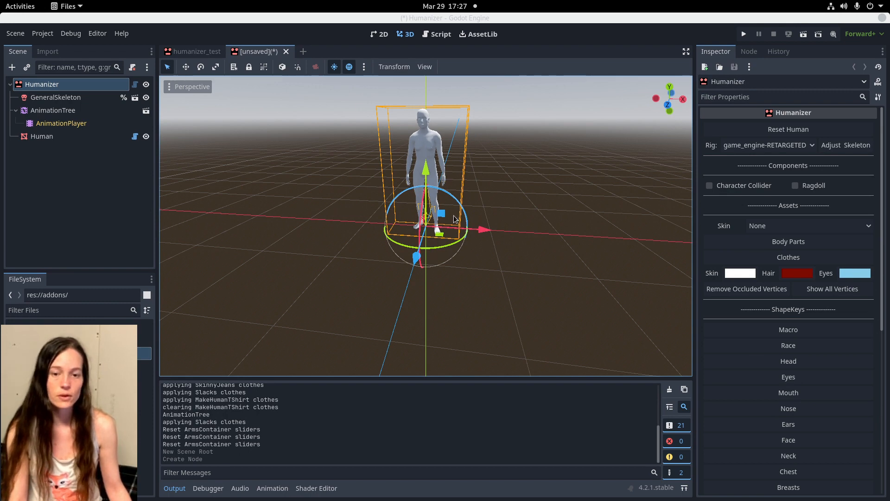
{"action": "mouse_move", "coordinate": [428, 238]}
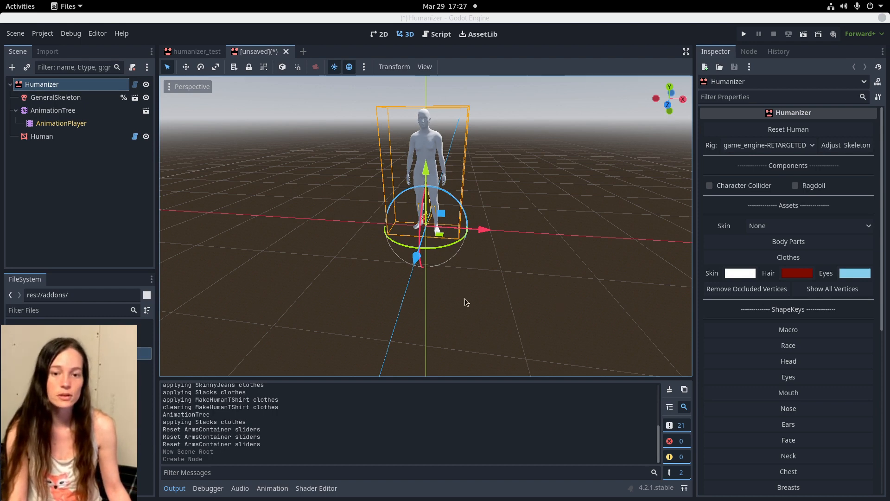
{"action": "mouse_move", "coordinate": [472, 217]}
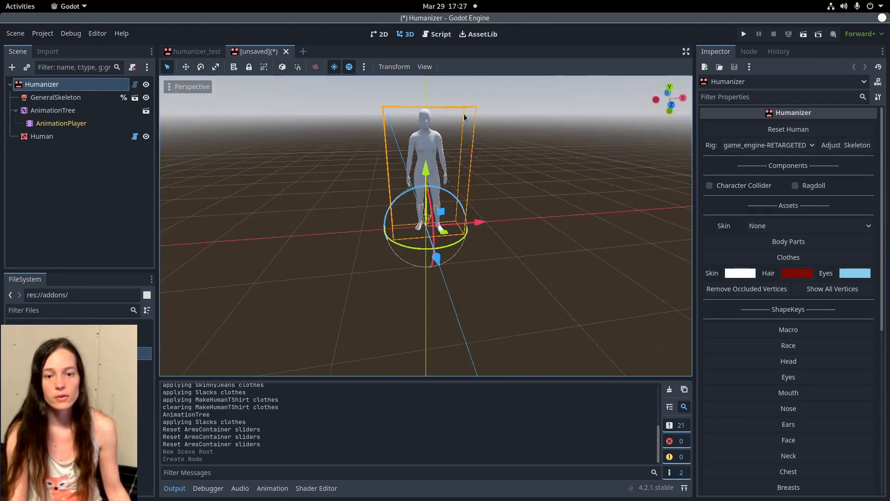
{"action": "mouse_move", "coordinate": [383, 144]}
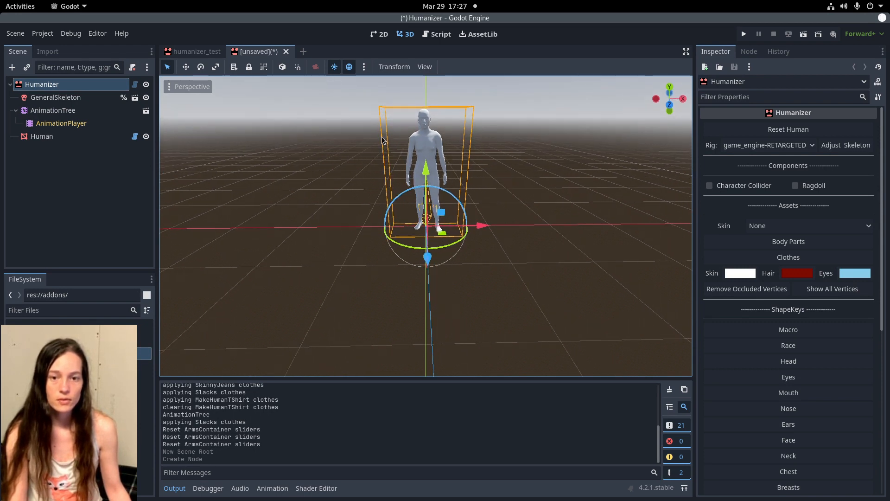
{"action": "mouse_move", "coordinate": [453, 166]}
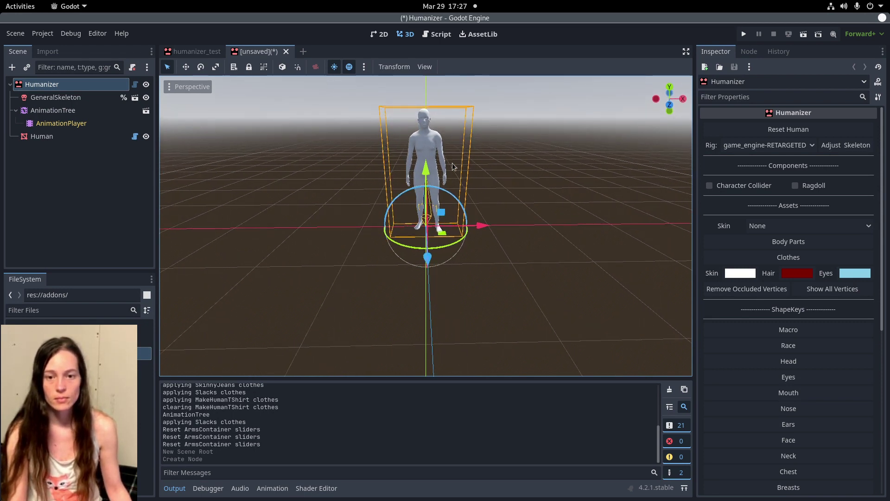
{"action": "mouse_move", "coordinate": [474, 147]}
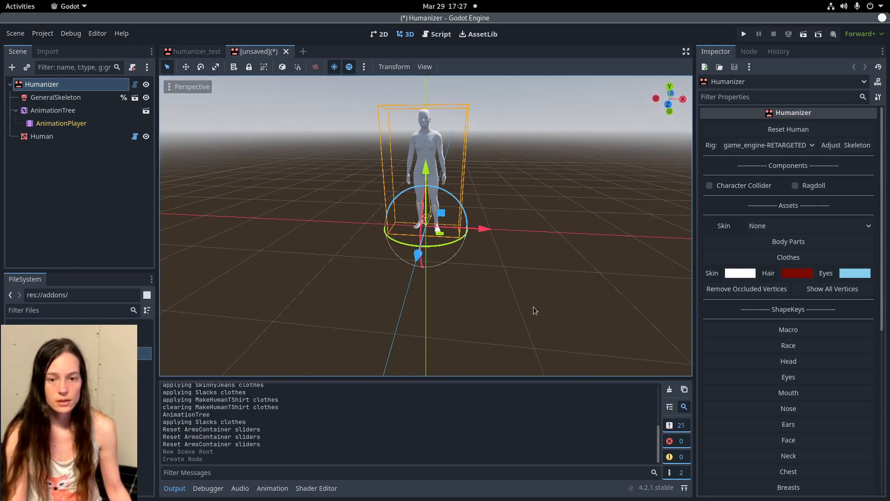
{"action": "mouse_move", "coordinate": [384, 257]}
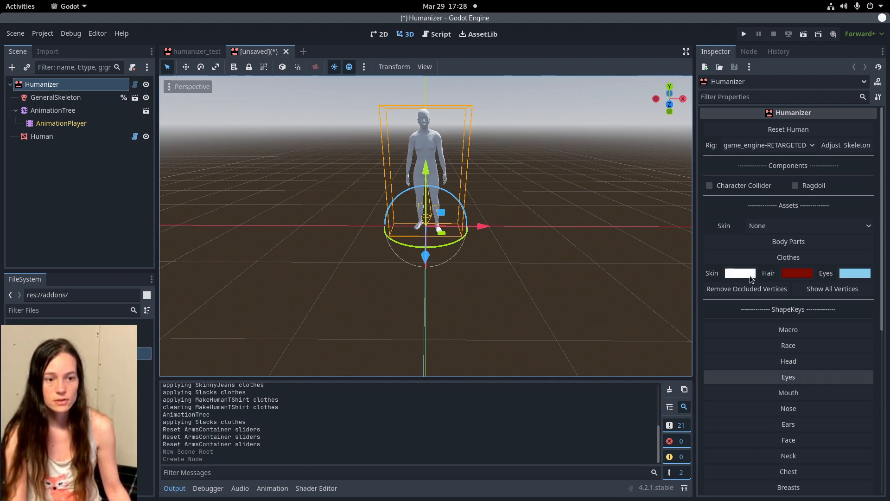
{"action": "scroll", "scroll_direction": "down", "scroll_amount": 3}
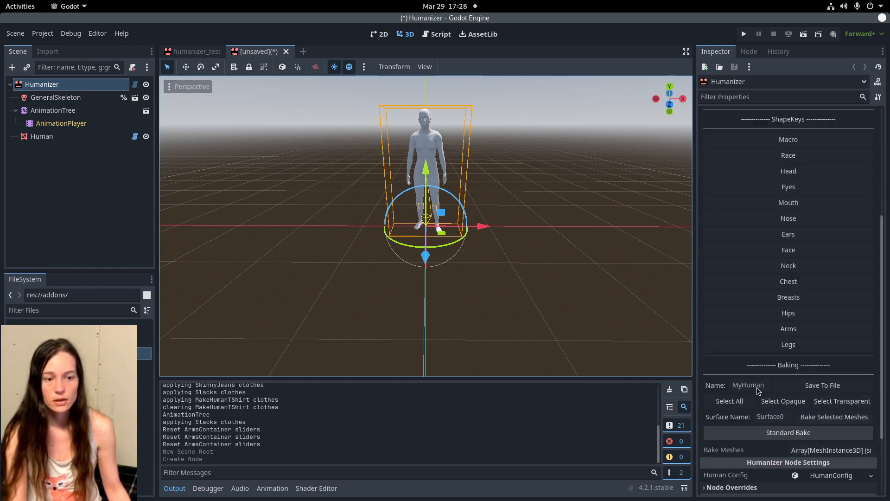
{"action": "scroll", "scroll_direction": "up", "scroll_amount": 3}
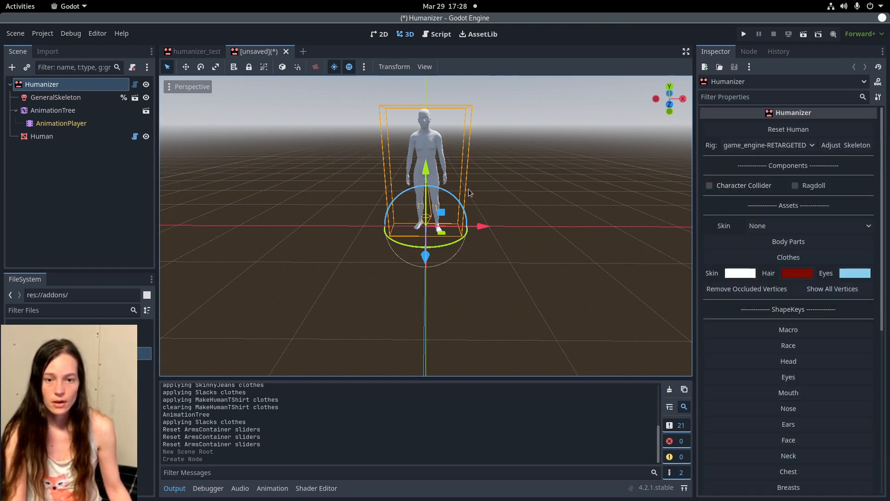
{"action": "mouse_move", "coordinate": [770, 373]}
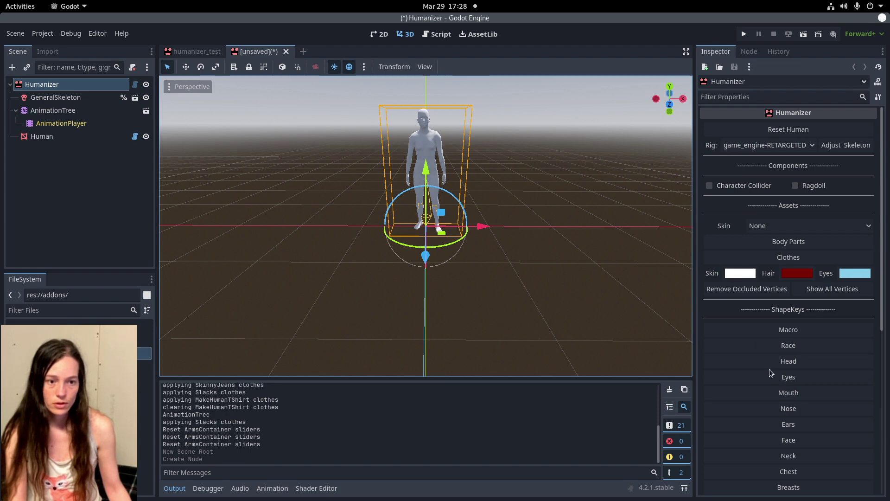
{"action": "mouse_move", "coordinate": [395, 170]}
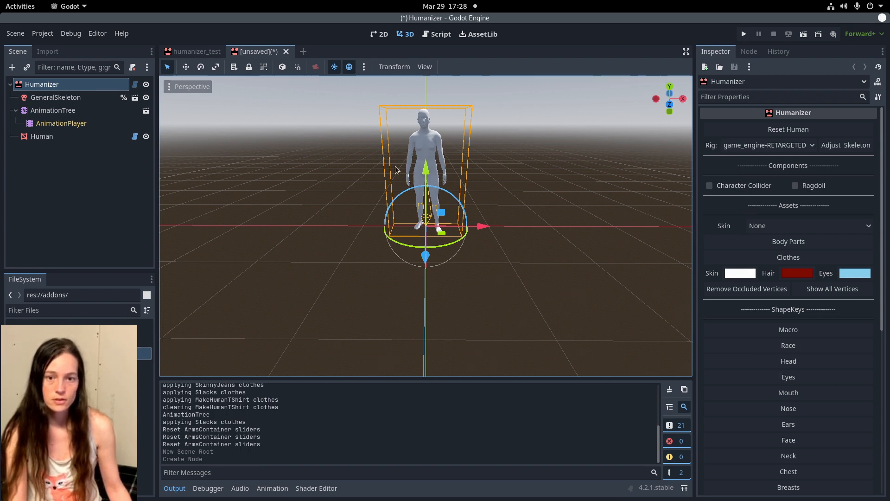
{"action": "mouse_move", "coordinate": [559, 237]}
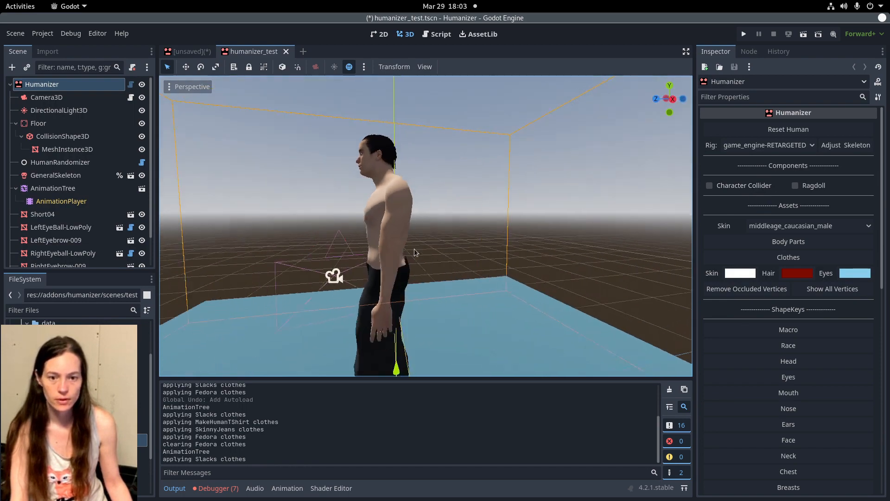
Lower the Macro height, muscle and weight sliders, then expand the Race section.
{"action": "left_click", "coordinate": [788, 329]}
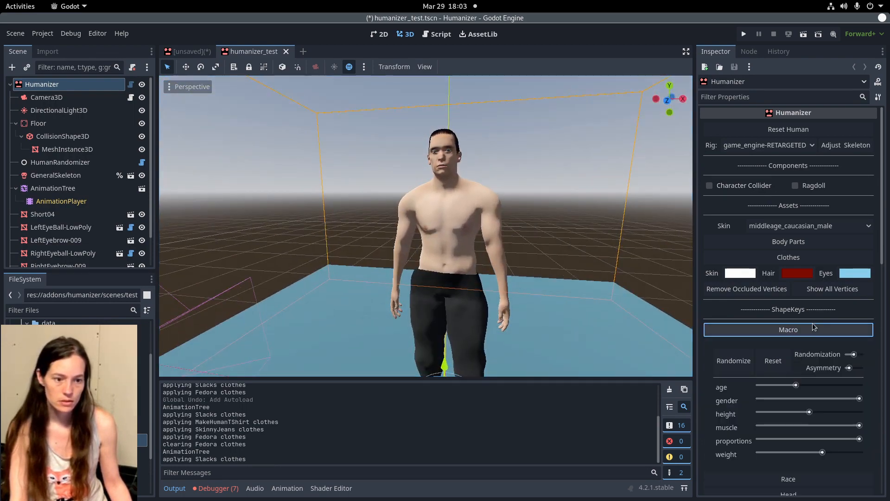
{"action": "scroll", "scroll_direction": "down", "scroll_amount": 3}
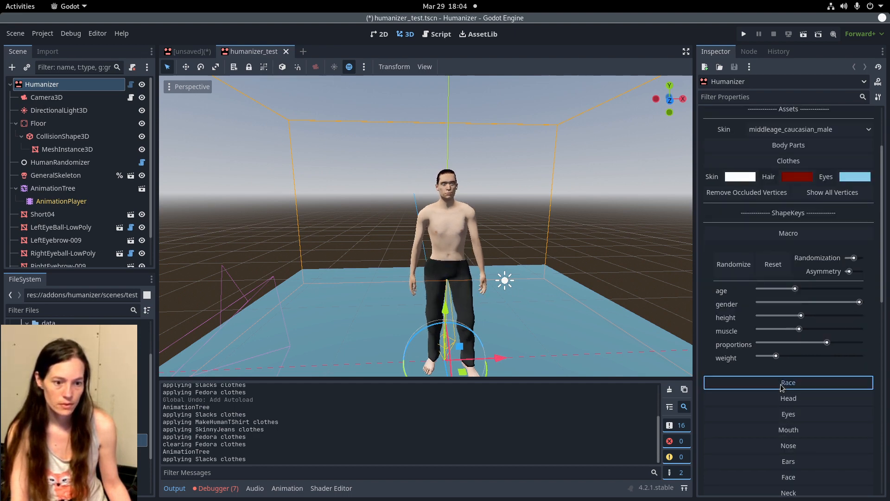
{"action": "left_click", "coordinate": [788, 382]}
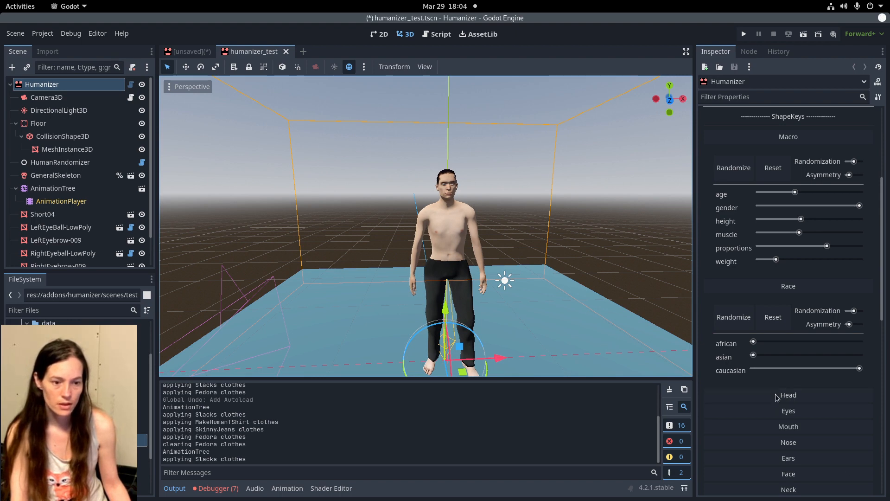
Randomize the nose shape and move the Macro gender slider toward female.
{"action": "left_click", "coordinate": [788, 394]}
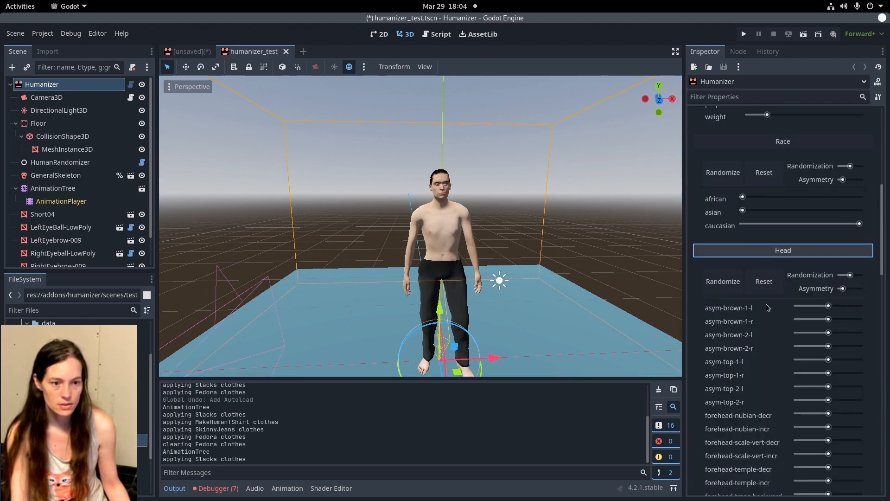
{"action": "scroll", "scroll_direction": "down", "scroll_amount": 3}
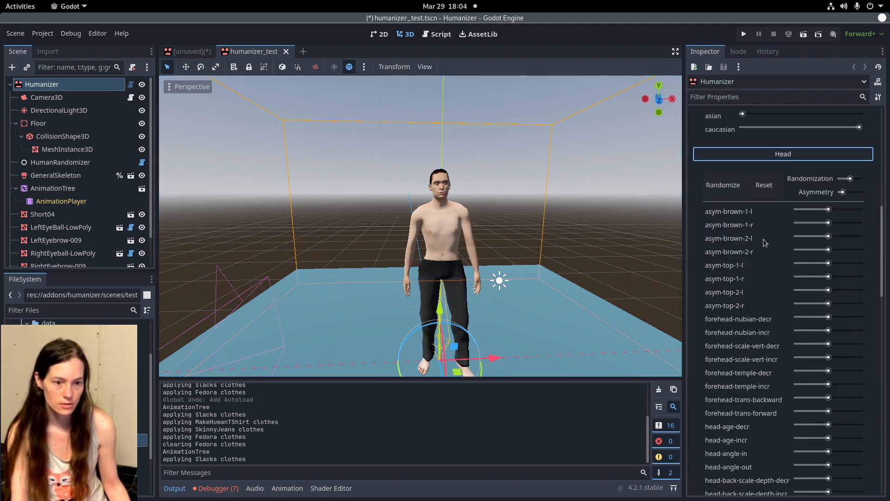
{"action": "scroll", "scroll_direction": "down", "scroll_amount": 3}
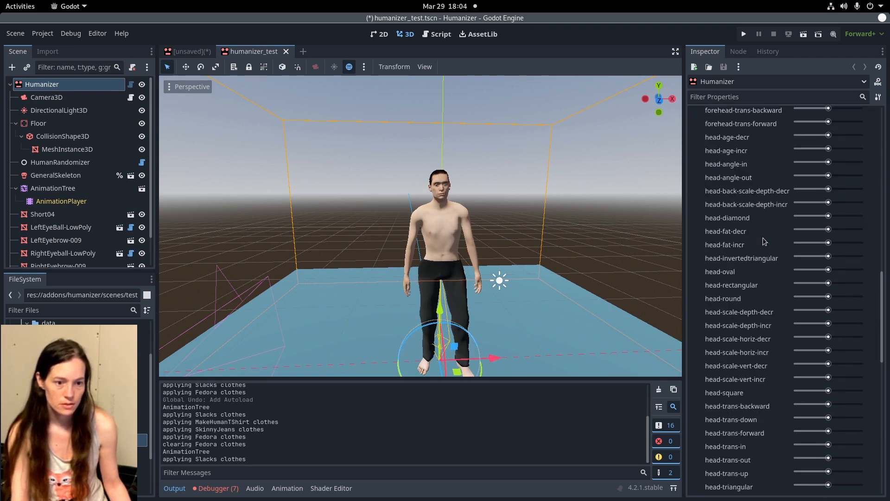
{"action": "scroll", "scroll_direction": "down", "scroll_amount": 3}
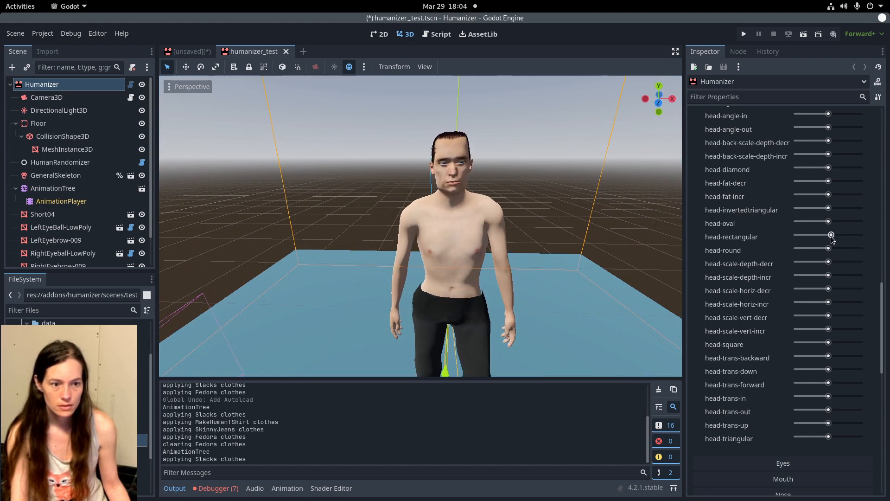
{"action": "scroll", "scroll_direction": "down", "scroll_amount": 3}
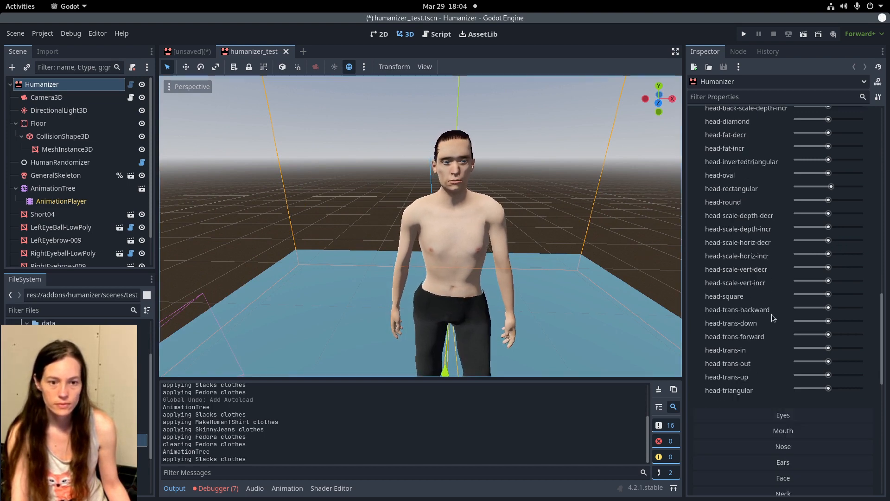
{"action": "scroll", "scroll_direction": "down", "scroll_amount": 3}
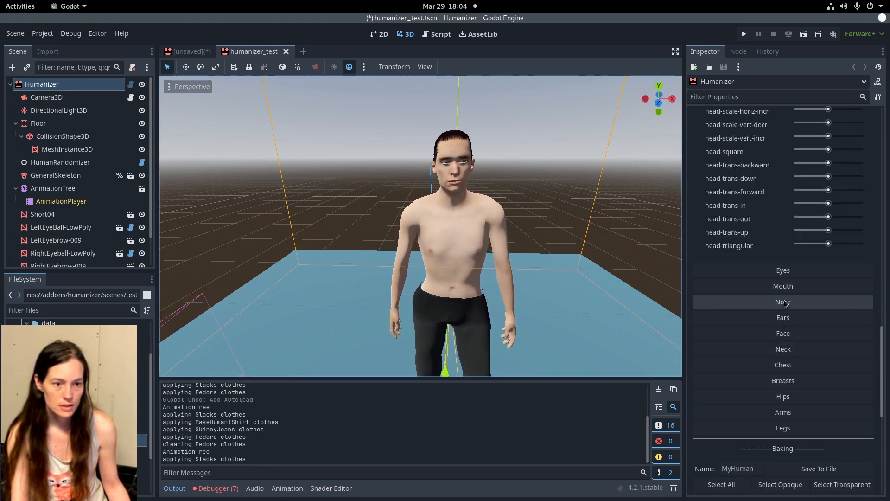
{"action": "left_click", "coordinate": [782, 301]}
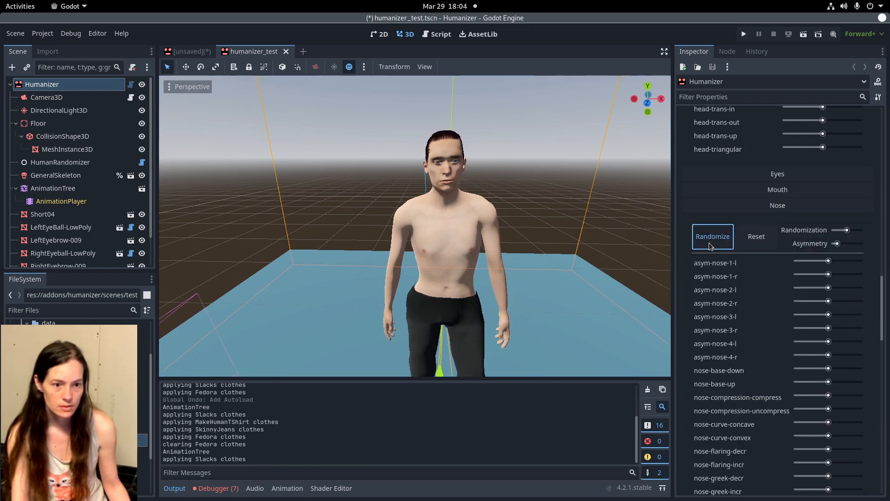
{"action": "left_click", "coordinate": [713, 236]}
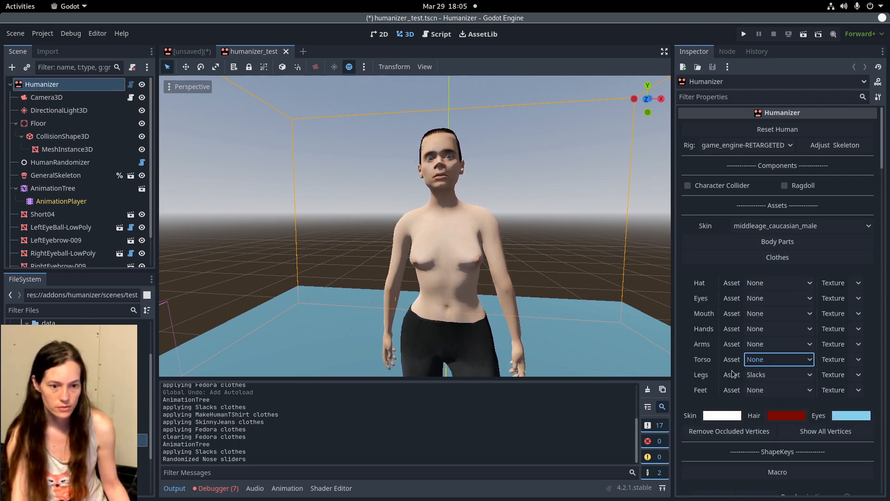
Dress the character in MakeHumanTShirt, SkinnyJeans and Fedora-Cocked.
{"action": "left_click", "coordinate": [779, 358]}
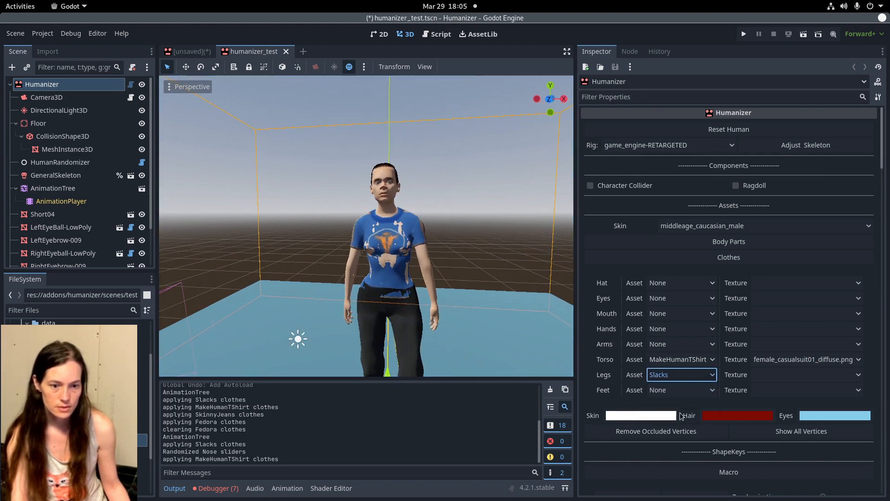
{"action": "left_click", "coordinate": [681, 374]}
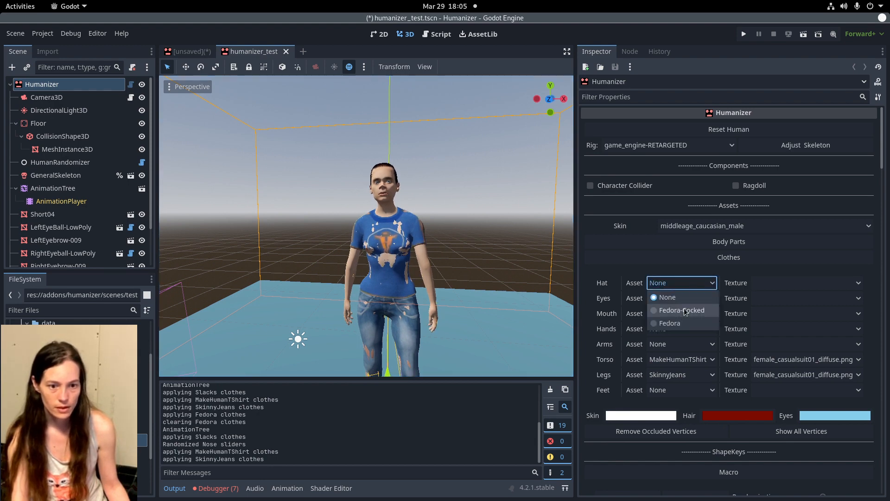
{"action": "left_click", "coordinate": [680, 310]}
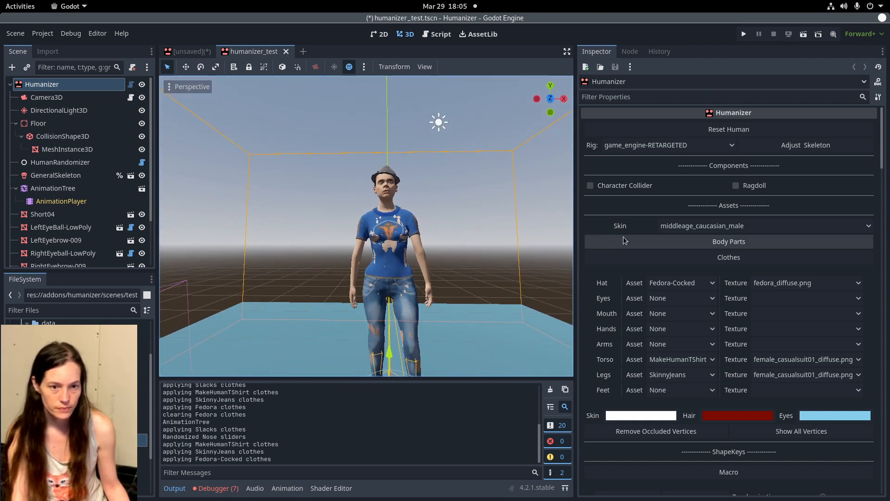
Remove the body vertices occluded by the clothing.
{"action": "scroll", "scroll_direction": "down", "scroll_amount": 3}
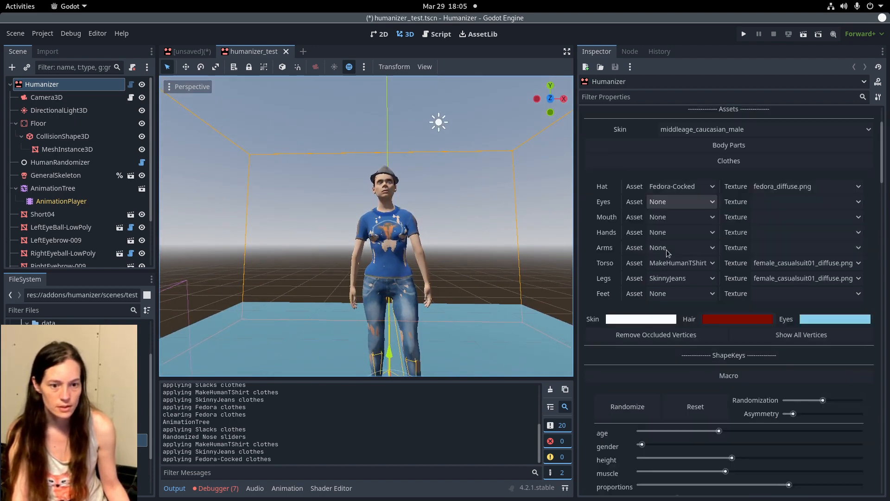
{"action": "scroll", "scroll_direction": "down", "scroll_amount": 3}
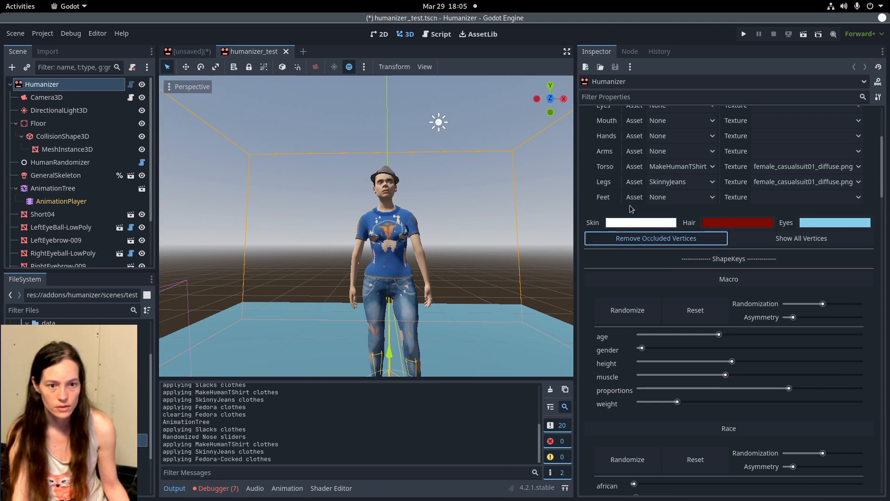
{"action": "left_click", "coordinate": [655, 238]}
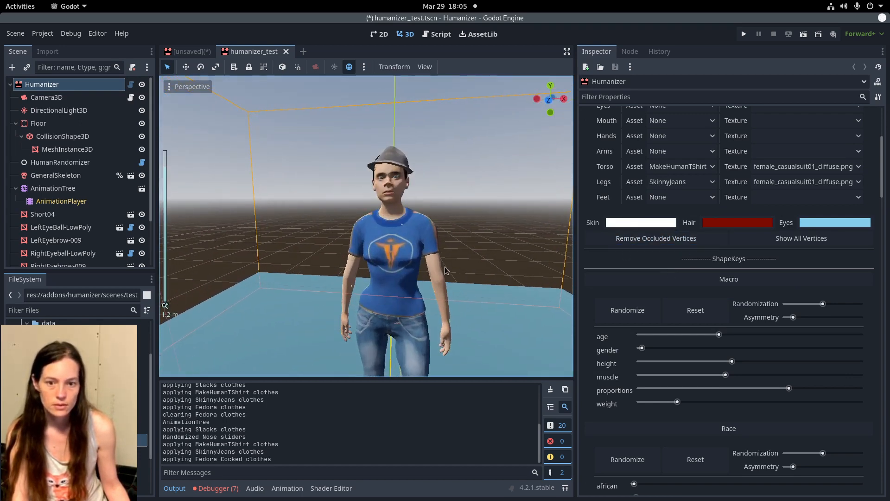
Set Hair to Long01 and add FalseRightEyelash and FalseLeftEyelash.
{"action": "scroll", "scroll_direction": "up", "scroll_amount": 3}
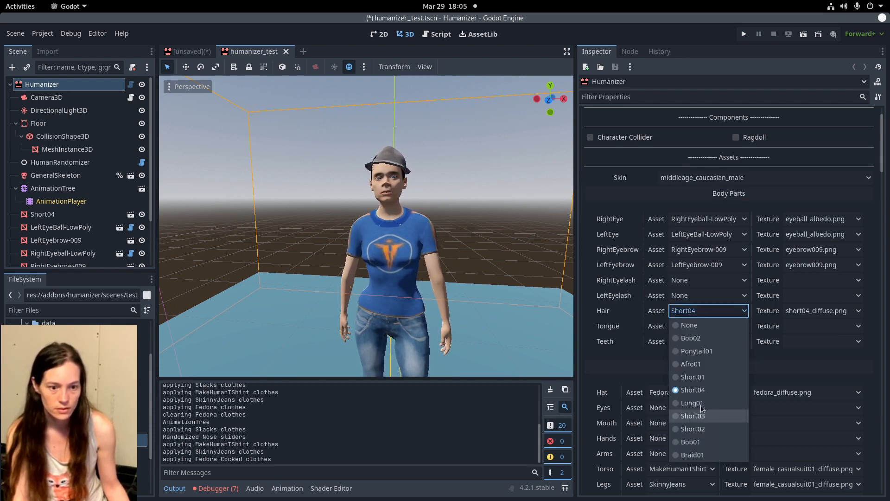
{"action": "left_click", "coordinate": [691, 403]}
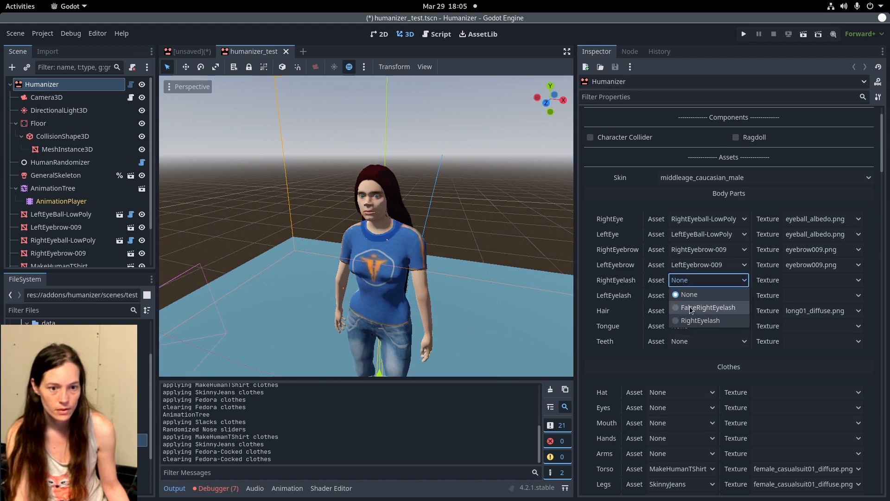
{"action": "left_click", "coordinate": [708, 307]}
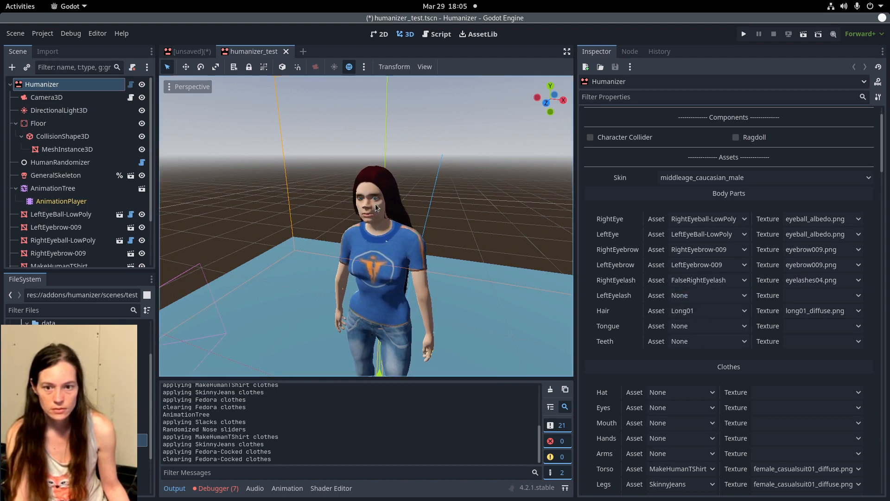
{"action": "scroll", "scroll_direction": "up", "scroll_amount": 3}
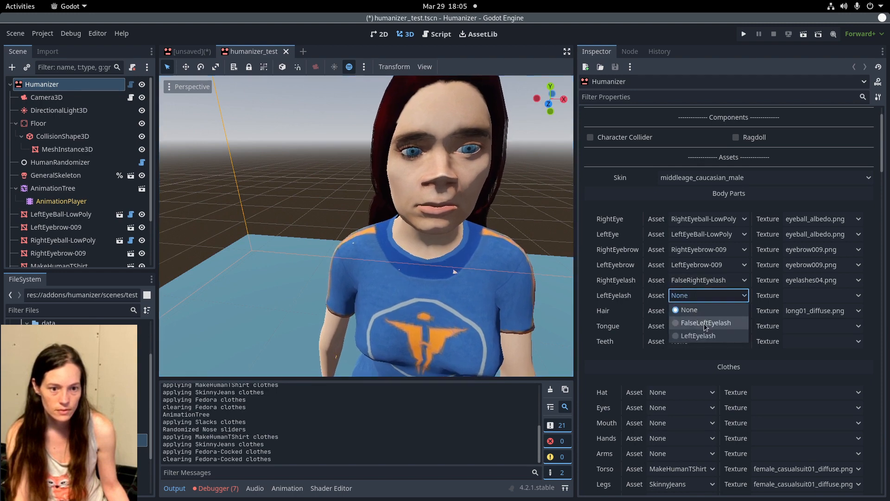
{"action": "left_click", "coordinate": [706, 322]}
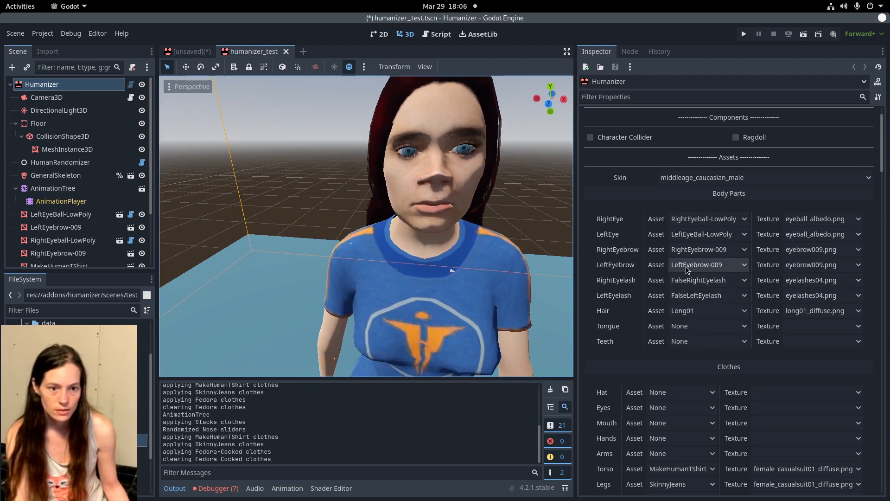
Change the RightEyebrow to RightEyebrow-003.
{"action": "left_click", "coordinate": [707, 264]}
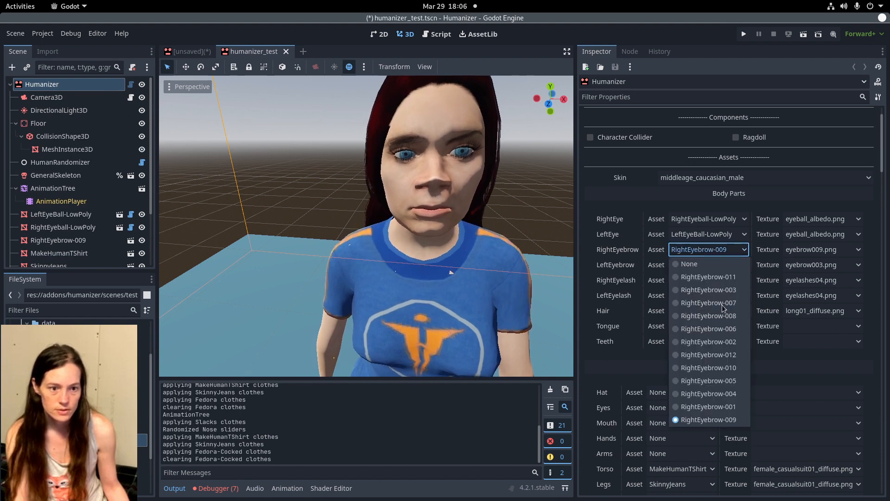
{"action": "left_click", "coordinate": [708, 290]}
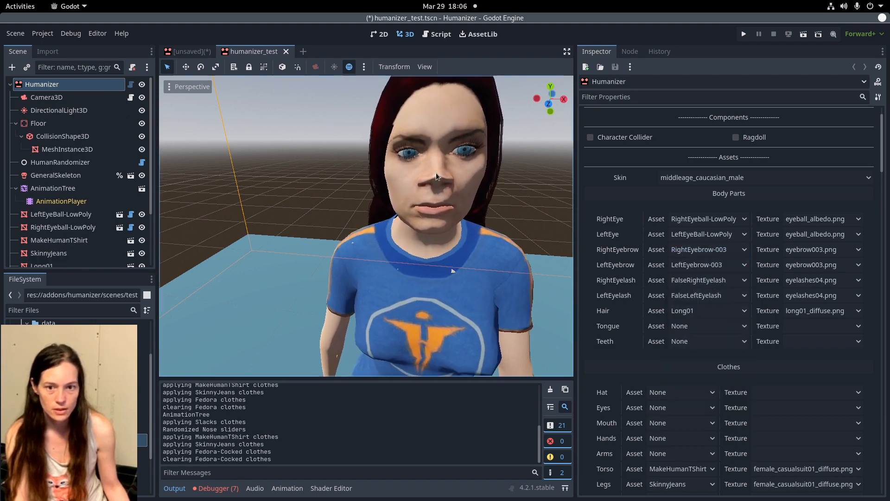
{"action": "scroll", "scroll_direction": "down", "scroll_amount": 3}
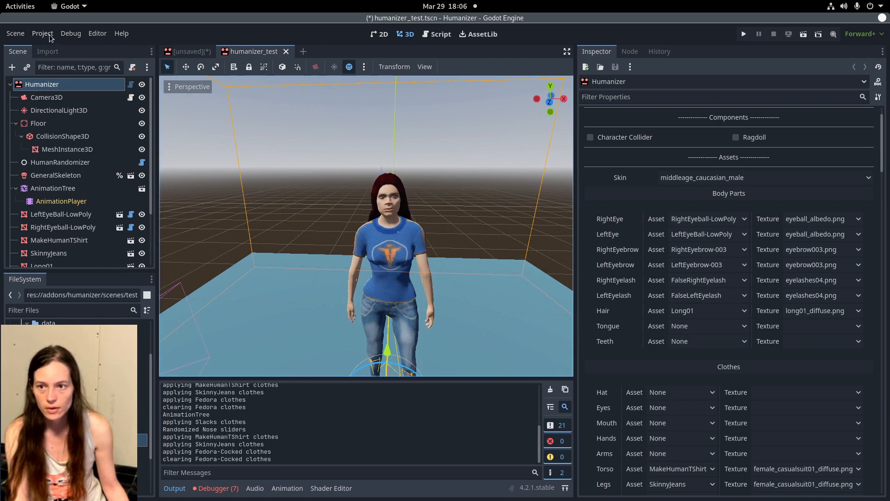
Run Humanizer's Import All Assets from the Project Tools menu.
{"action": "left_click", "coordinate": [42, 33]}
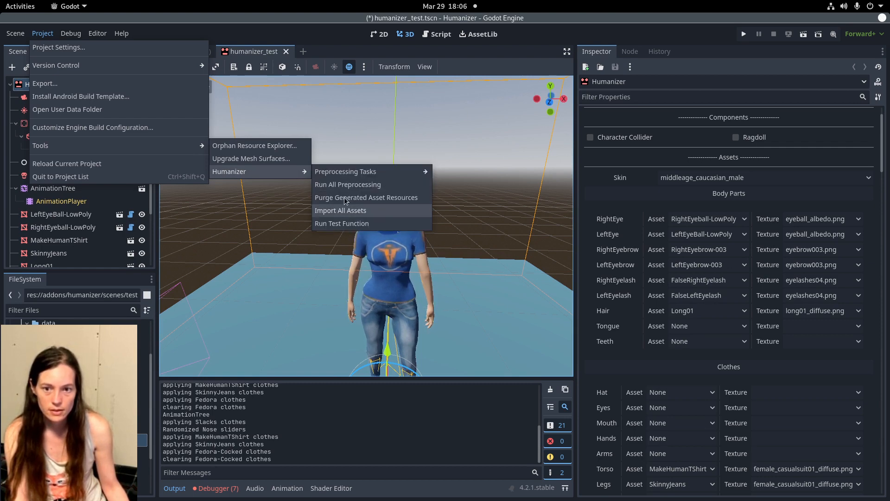
{"action": "left_click", "coordinate": [340, 210]}
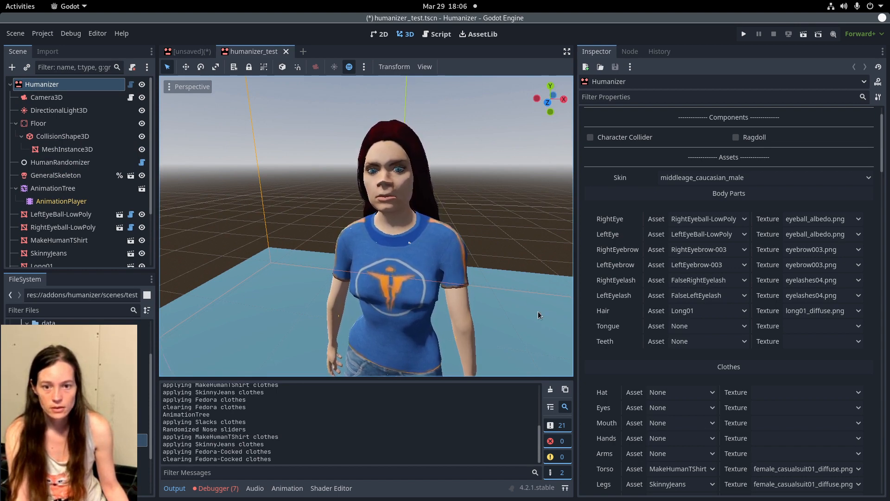
Choose middleage_caucasian_female from the Assets Skin dropdown.
{"action": "left_click", "coordinate": [763, 177]}
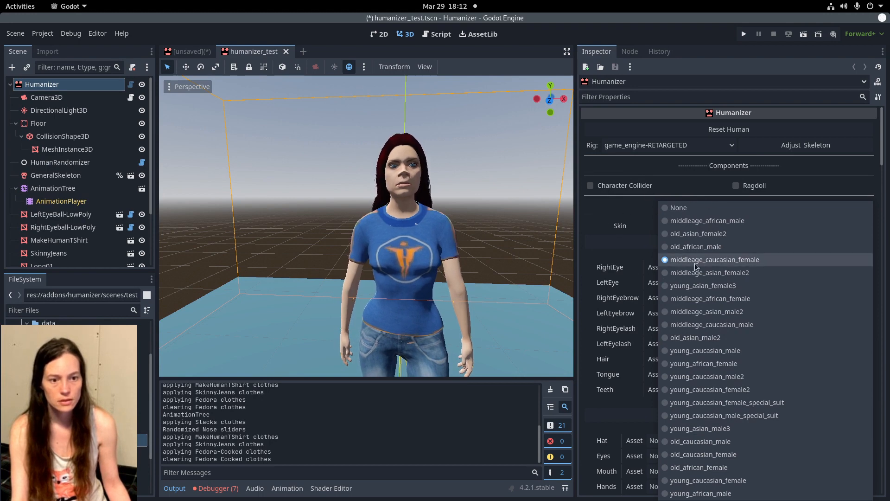
{"action": "left_click", "coordinate": [715, 259]}
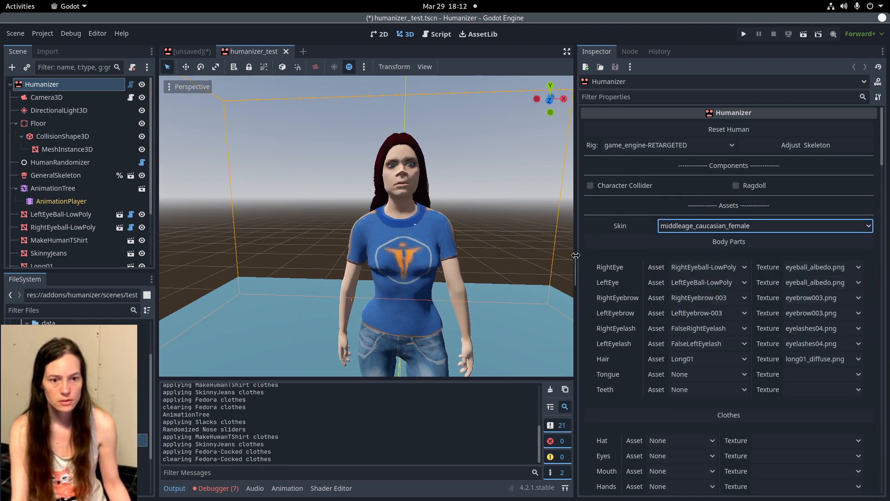
{"action": "scroll", "scroll_direction": "down", "scroll_amount": 3}
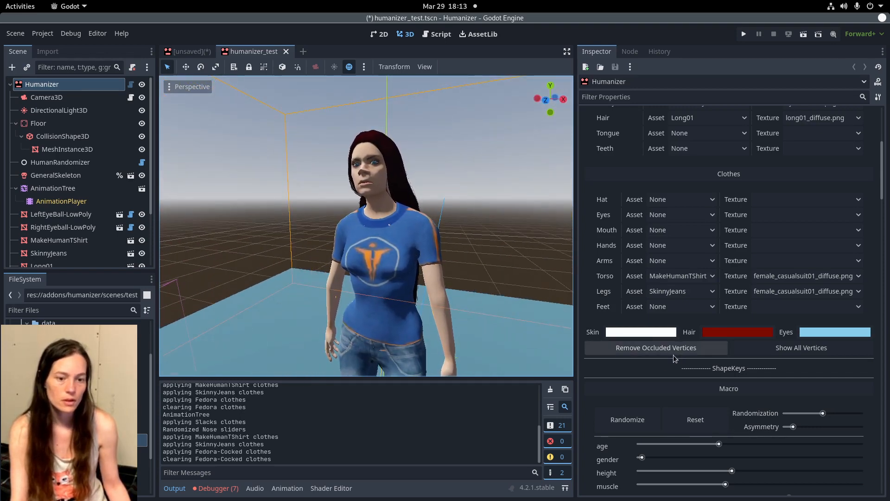
{"action": "scroll", "scroll_direction": "up", "scroll_amount": 3}
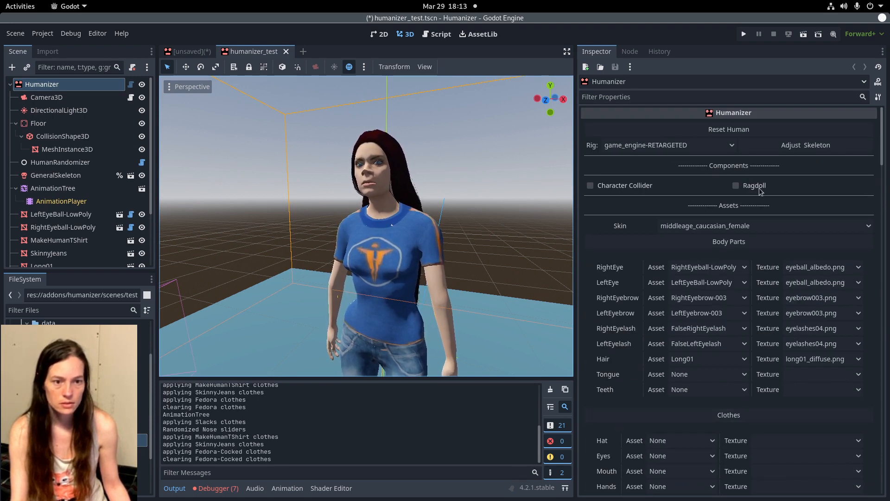
Try the Character Collider and Ragdoll options, leaving both switched off.
{"action": "left_click", "coordinate": [590, 185]}
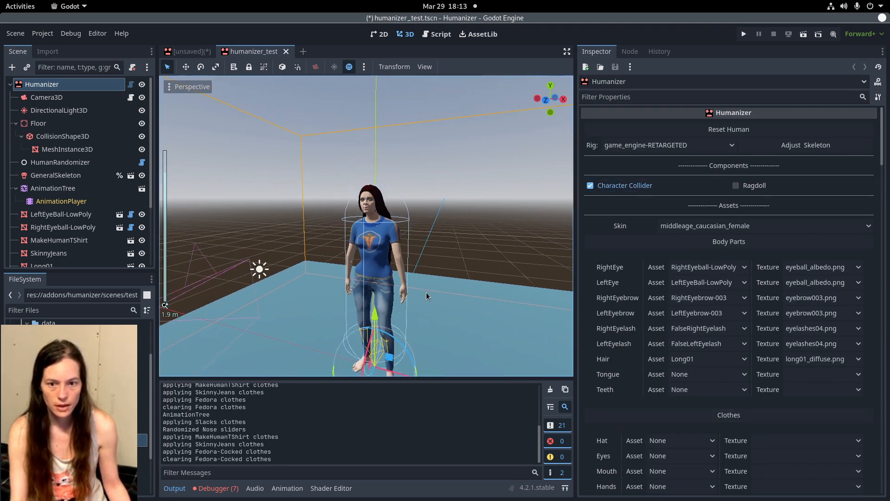
{"action": "scroll", "scroll_direction": "up", "scroll_amount": 3}
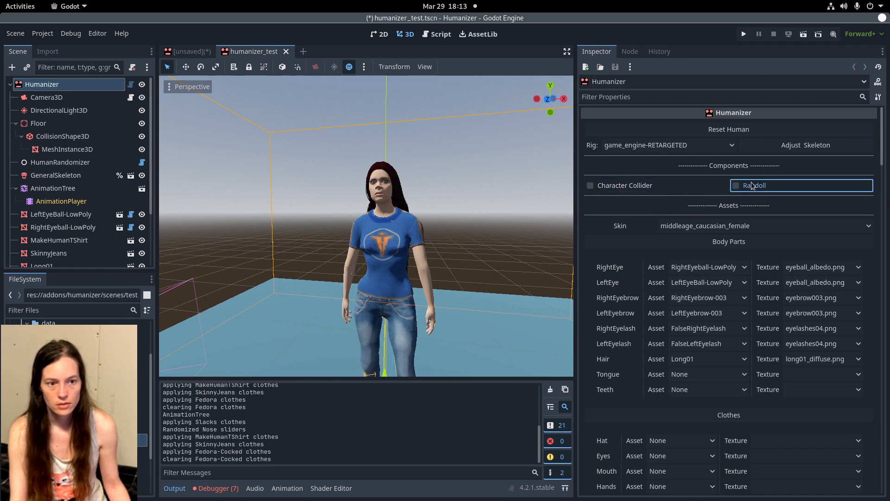
{"action": "left_click", "coordinate": [736, 185]}
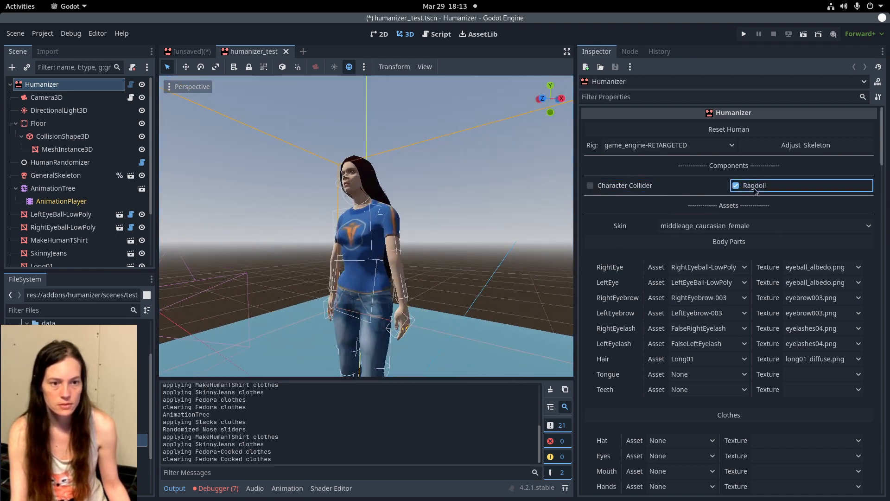
{"action": "left_click", "coordinate": [736, 185]}
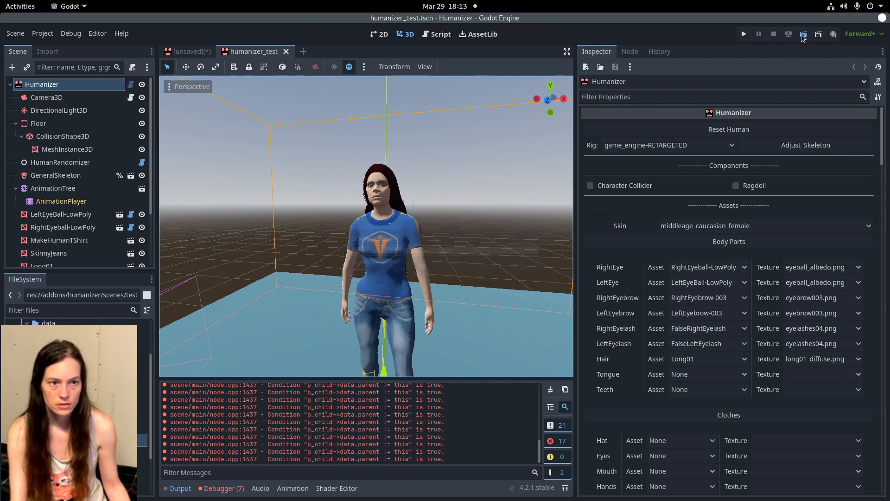
{"action": "left_click", "coordinate": [743, 34]}
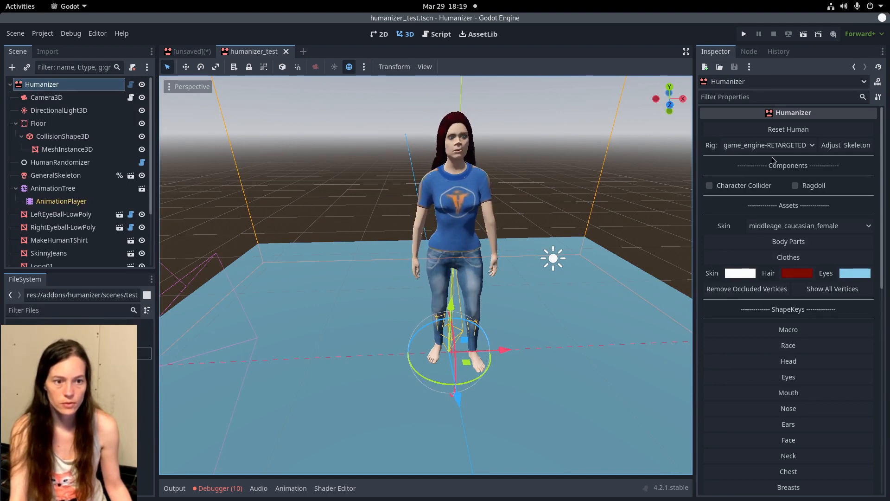
{"action": "mouse_move", "coordinate": [763, 146]}
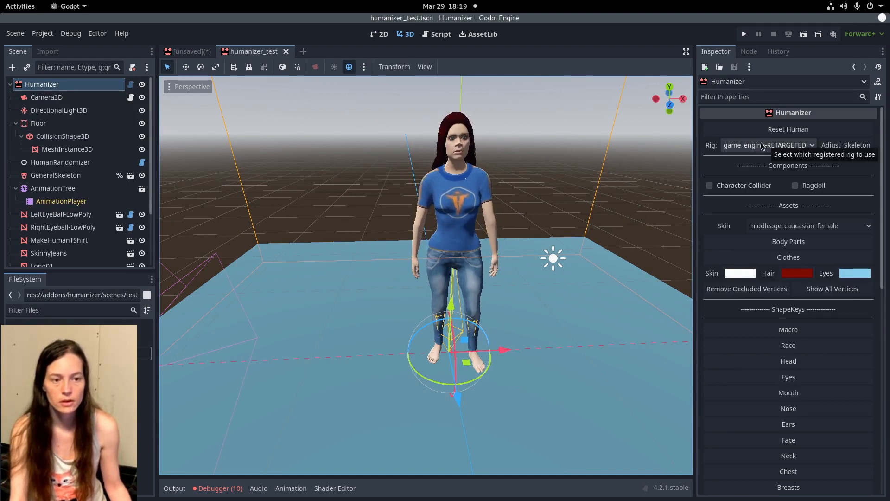
{"action": "left_click", "coordinate": [767, 144]}
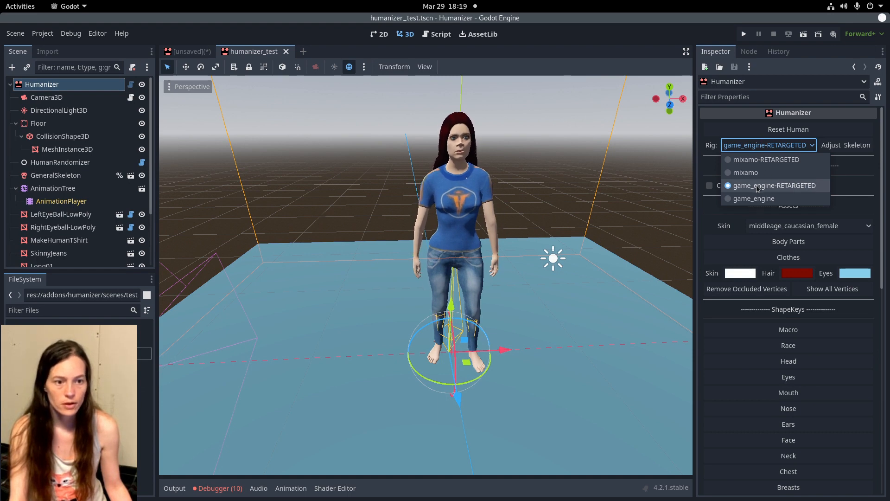
{"action": "left_click", "coordinate": [773, 185]}
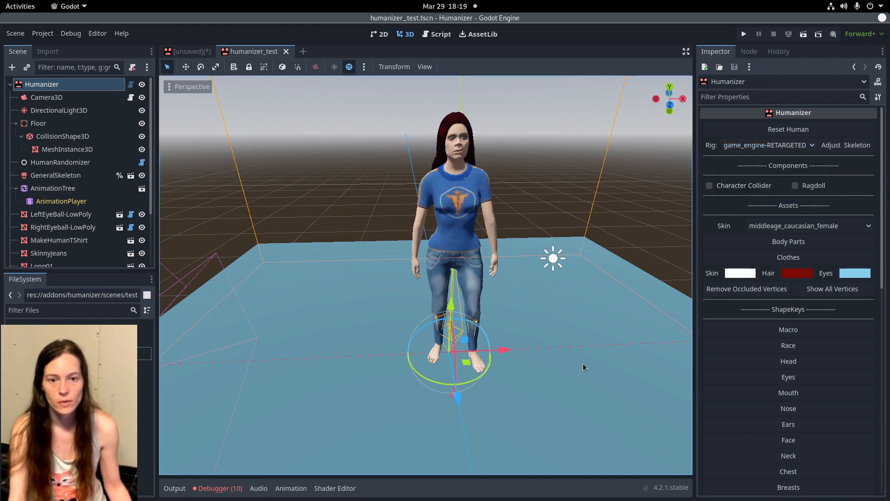
{"action": "mouse_move", "coordinate": [89, 210]}
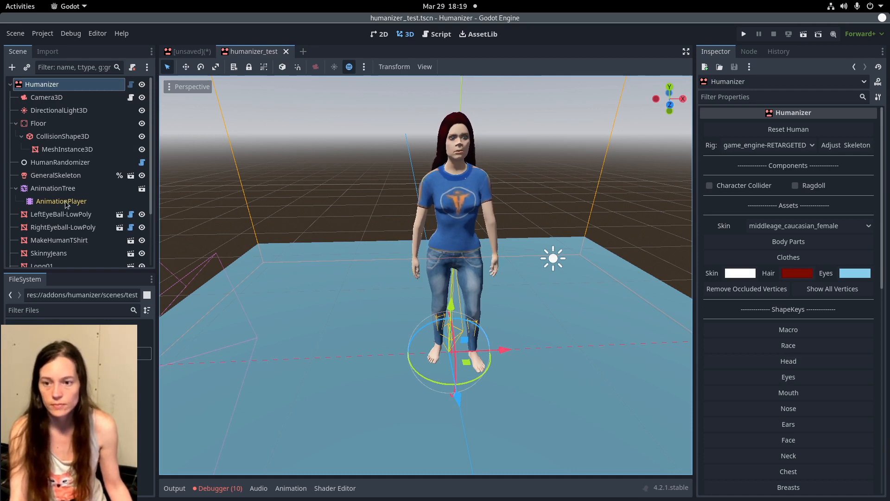
Preview AnimationTree travel to animations_Run and back to animations_Idle, then select the Humanizer root.
{"action": "left_click", "coordinate": [60, 201]}
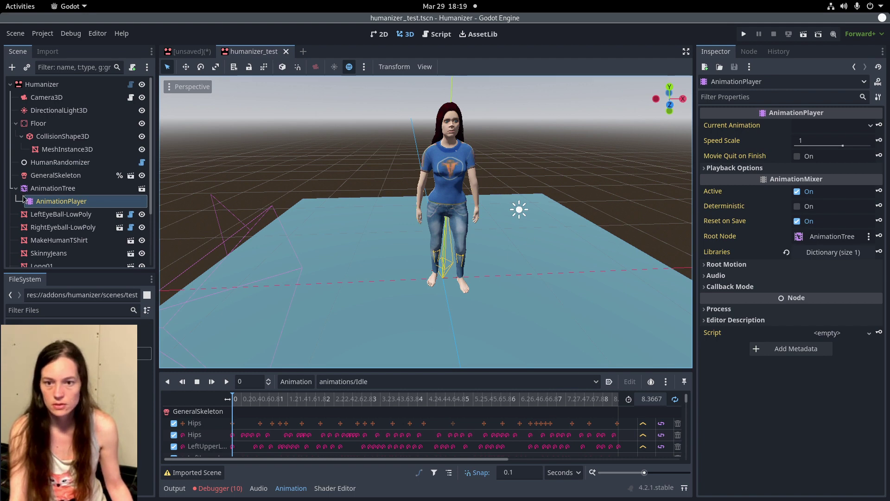
{"action": "left_click", "coordinate": [52, 188]}
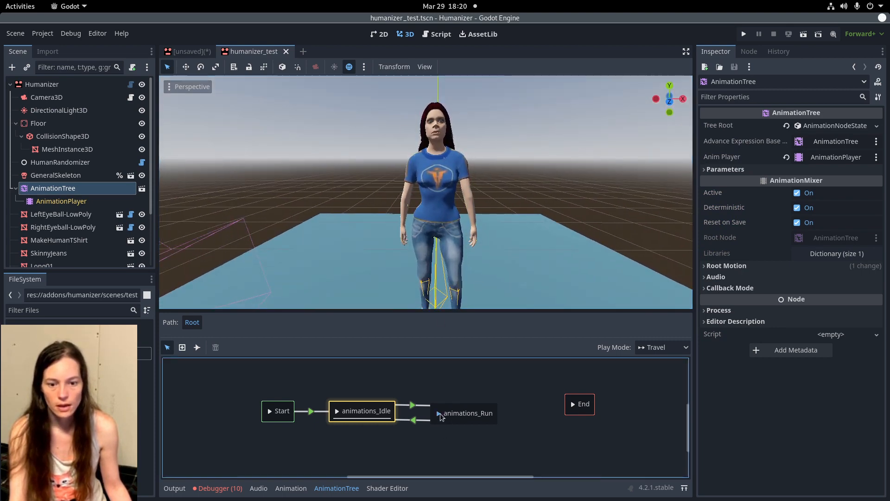
{"action": "left_click", "coordinate": [467, 413]}
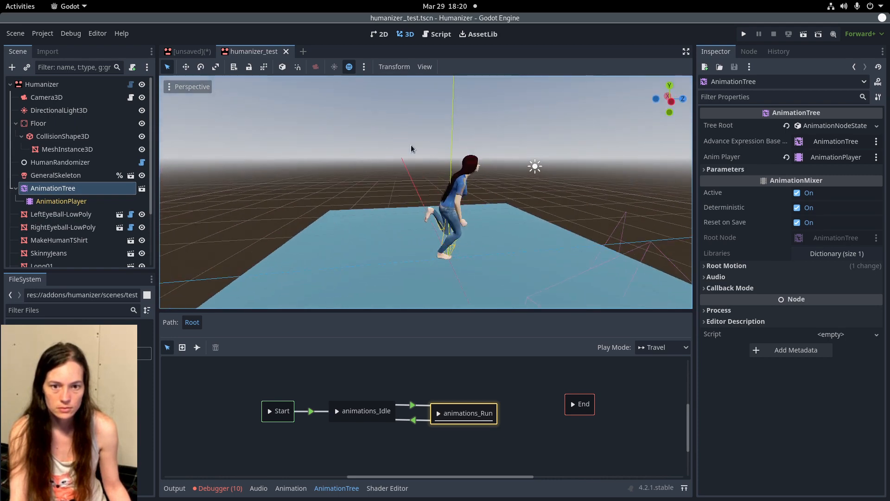
{"action": "left_click", "coordinate": [366, 411]}
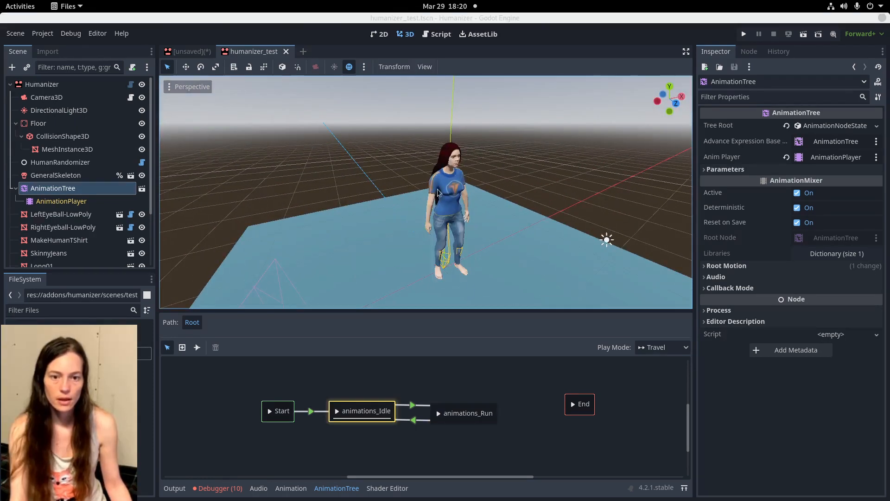
{"action": "left_click", "coordinate": [41, 84]}
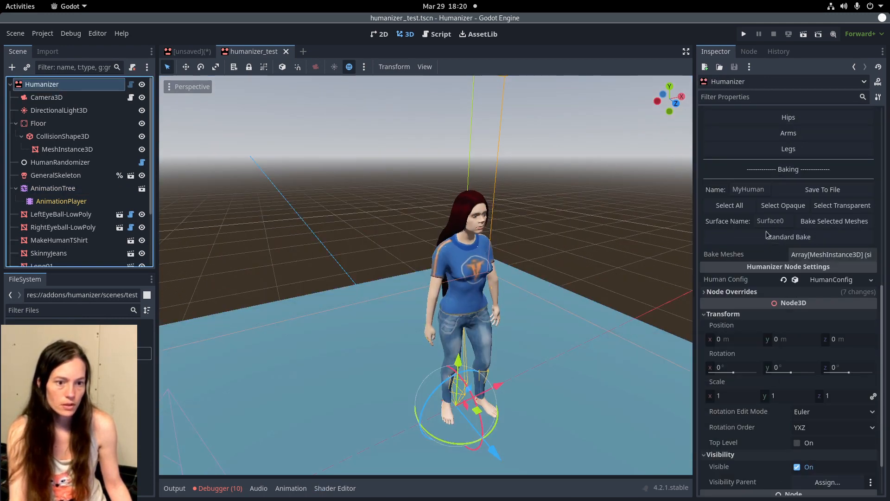
Run Standard Bake, inspect the new Baked-Opaque mesh, then reselect the Humanizer root.
{"action": "left_click", "coordinate": [789, 237]}
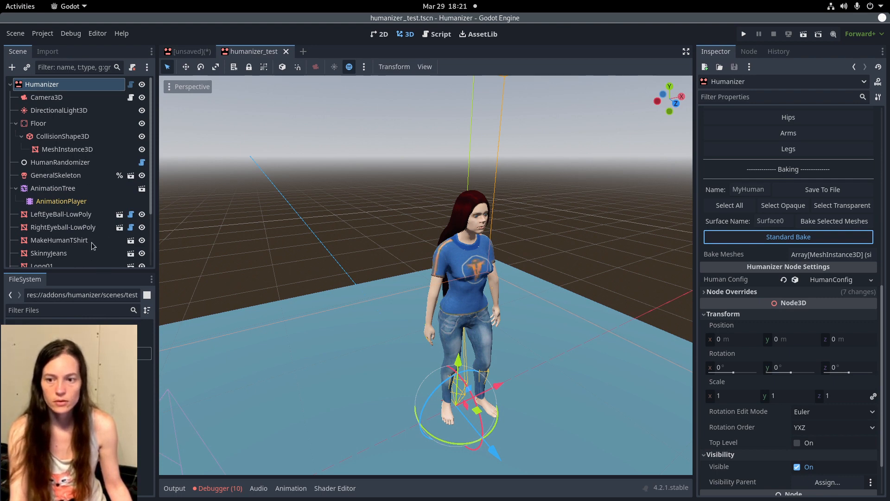
{"action": "left_click", "coordinate": [788, 237]}
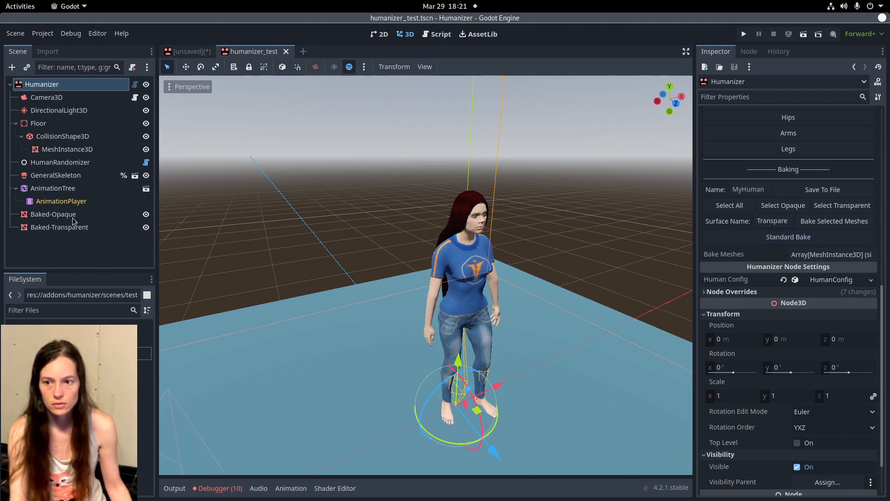
{"action": "left_click", "coordinate": [52, 215]}
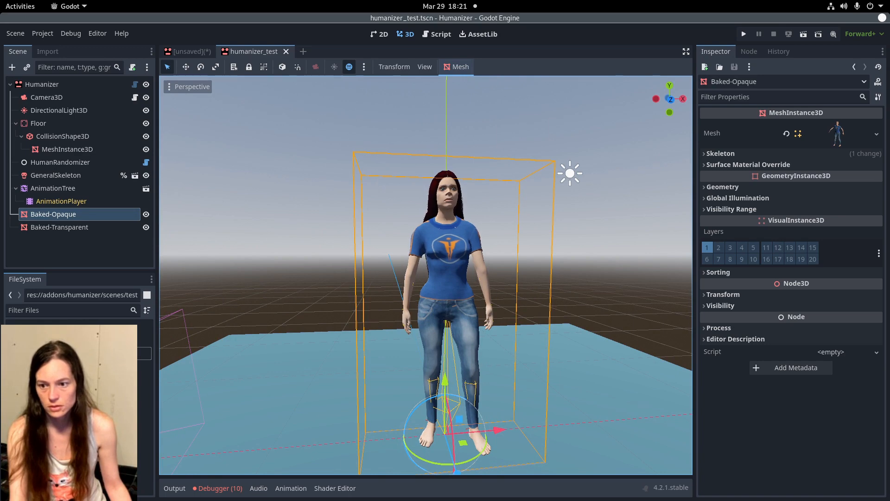
{"action": "left_click", "coordinate": [41, 84]}
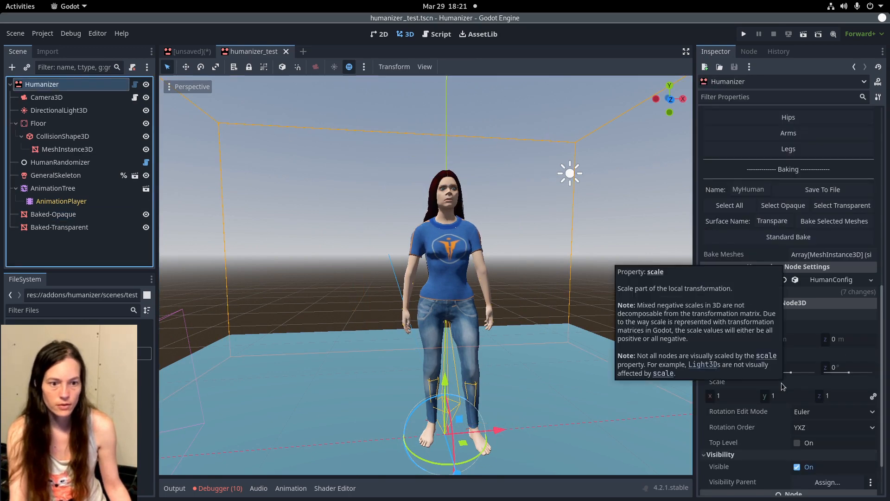
In MyHuman, inspect MeshInstance3D's skeleton and material overrides, then the root's controller script.
{"action": "scroll", "scroll_direction": "up", "scroll_amount": 3}
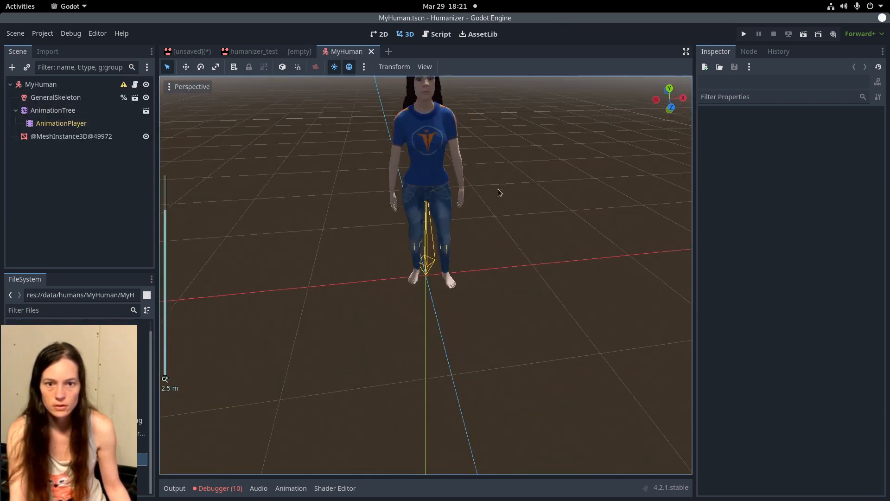
{"action": "scroll", "scroll_direction": "down", "scroll_amount": 3}
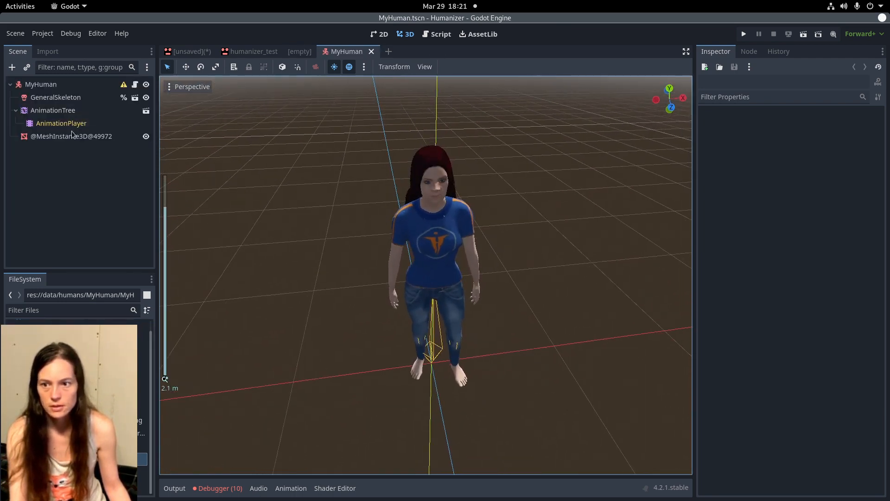
{"action": "left_click", "coordinate": [70, 136]}
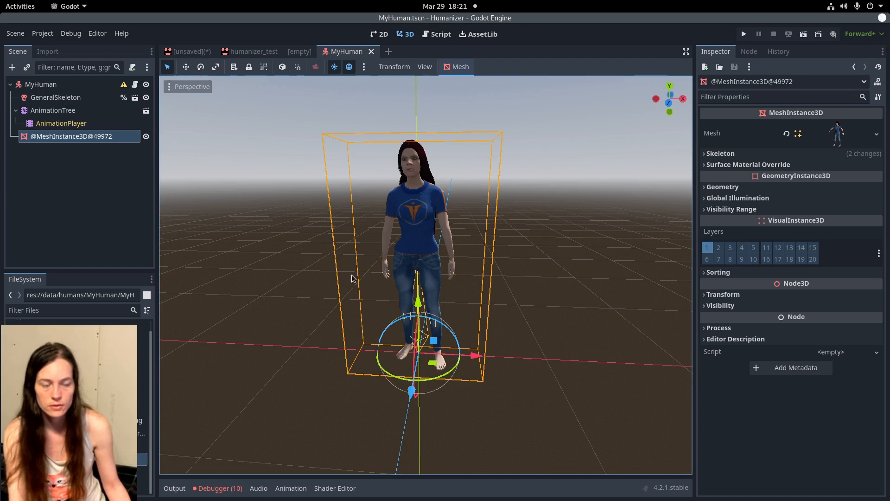
{"action": "left_click", "coordinate": [720, 153]}
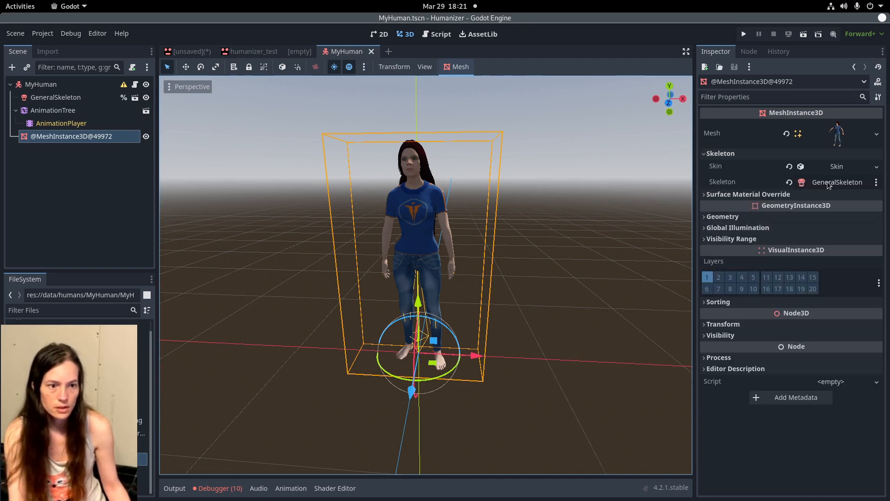
{"action": "left_click", "coordinate": [749, 194]}
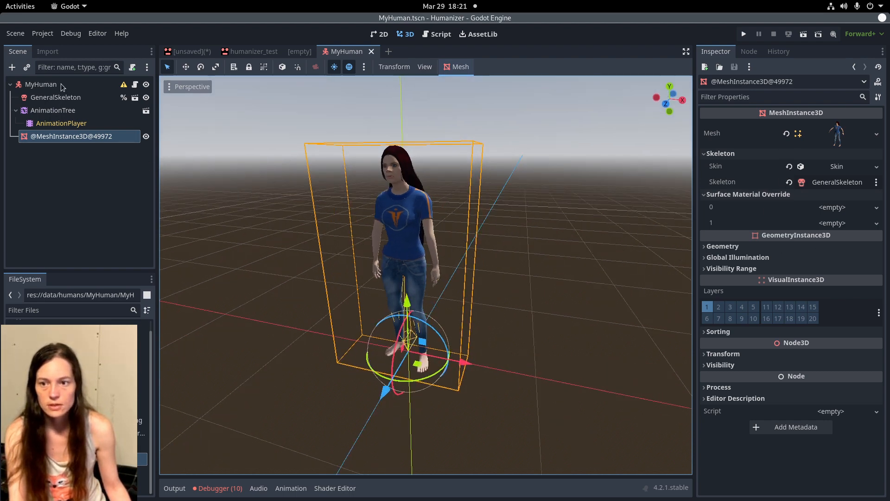
{"action": "left_click", "coordinate": [41, 84]}
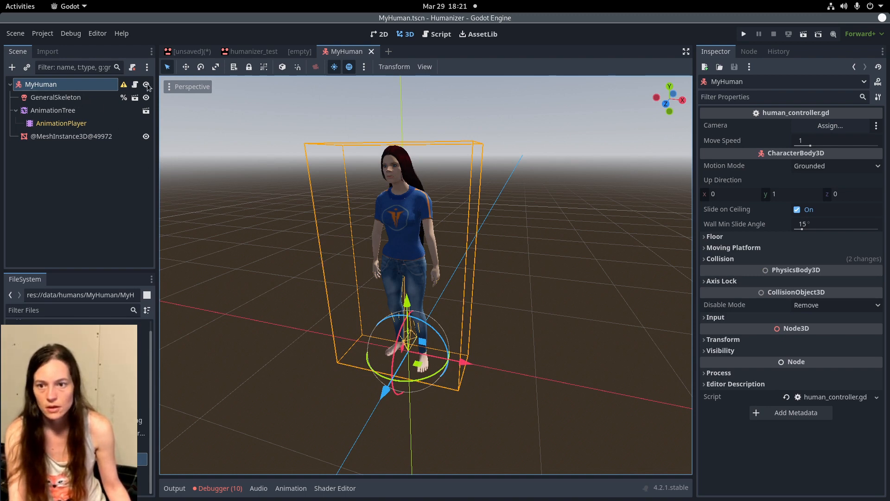
{"action": "left_click", "coordinate": [441, 33]}
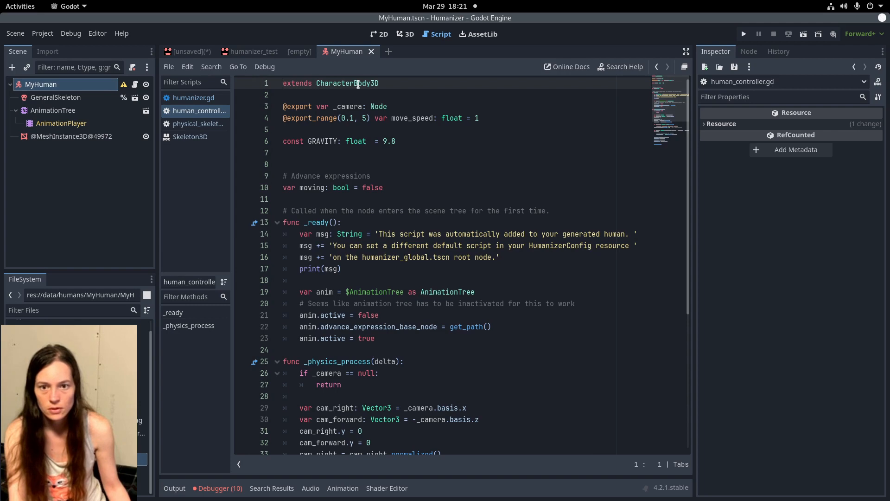
{"action": "scroll", "scroll_direction": "down", "scroll_amount": 3}
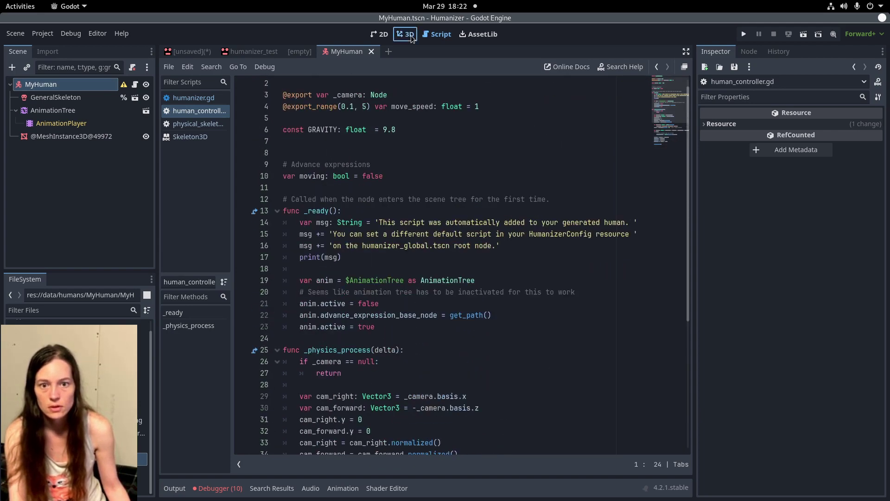
{"action": "left_click", "coordinate": [405, 34]}
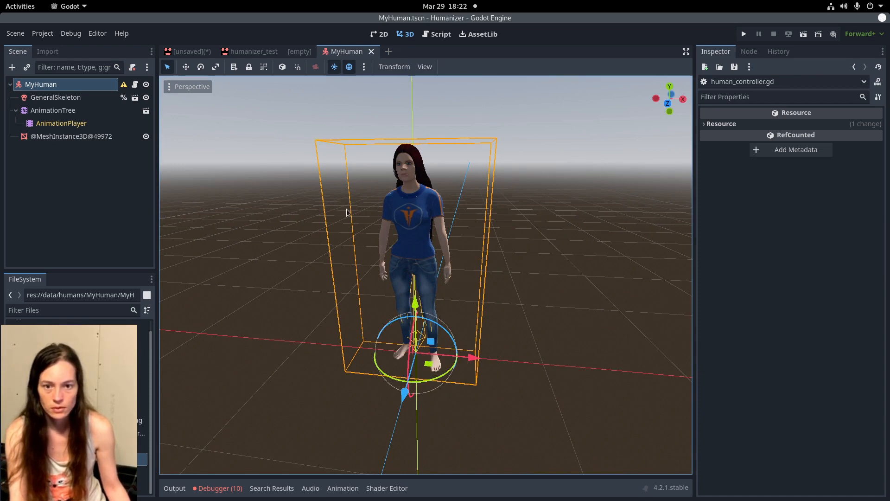
{"action": "mouse_move", "coordinate": [534, 283]}
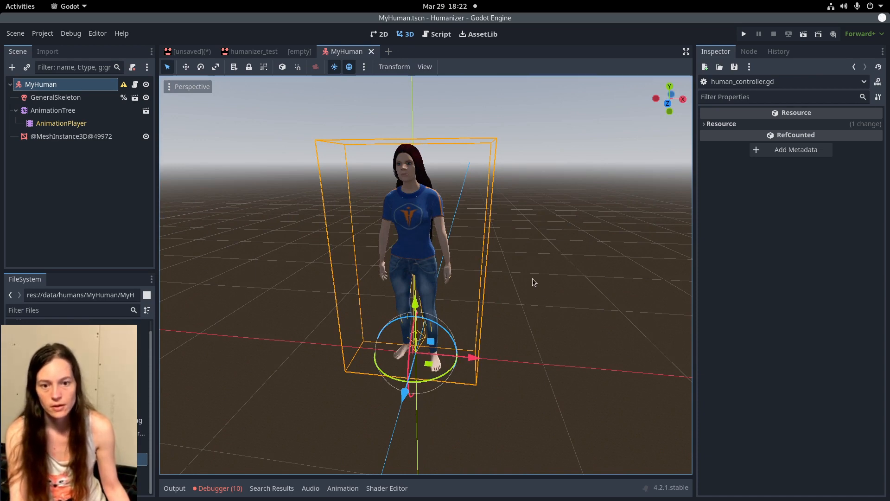
{"action": "mouse_move", "coordinate": [259, 60]}
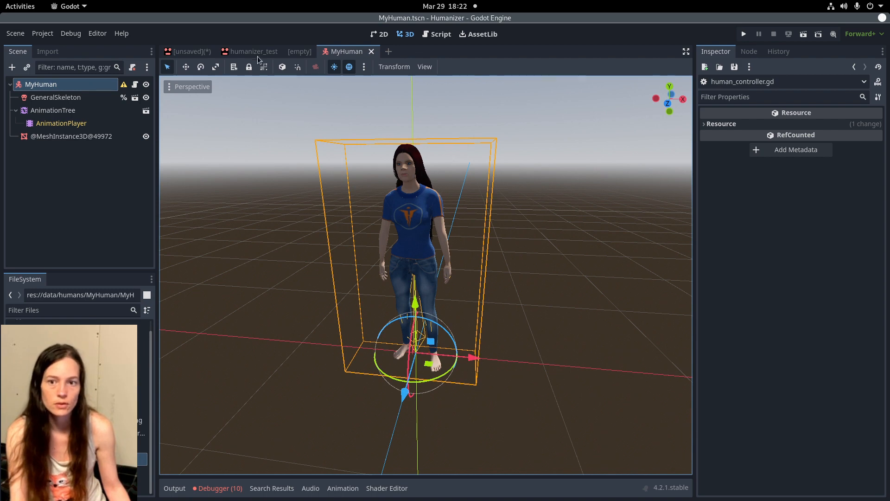
{"action": "mouse_move", "coordinate": [514, 227]}
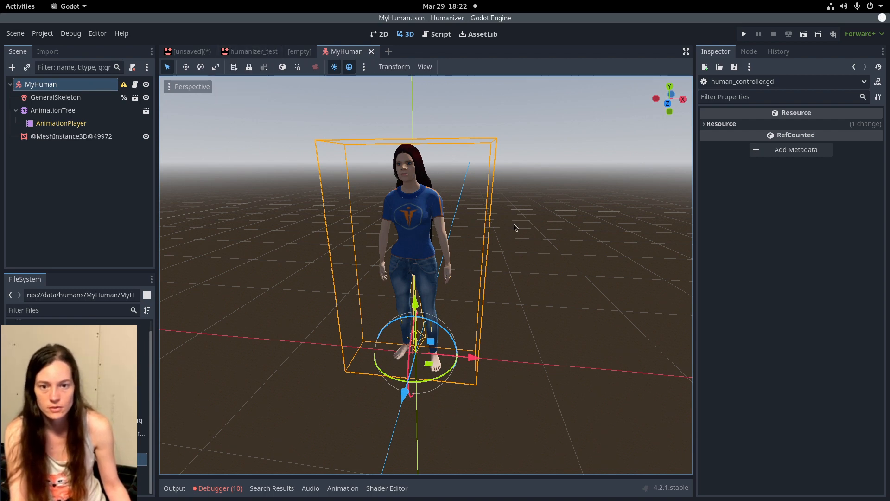
{"action": "mouse_move", "coordinate": [378, 169]}
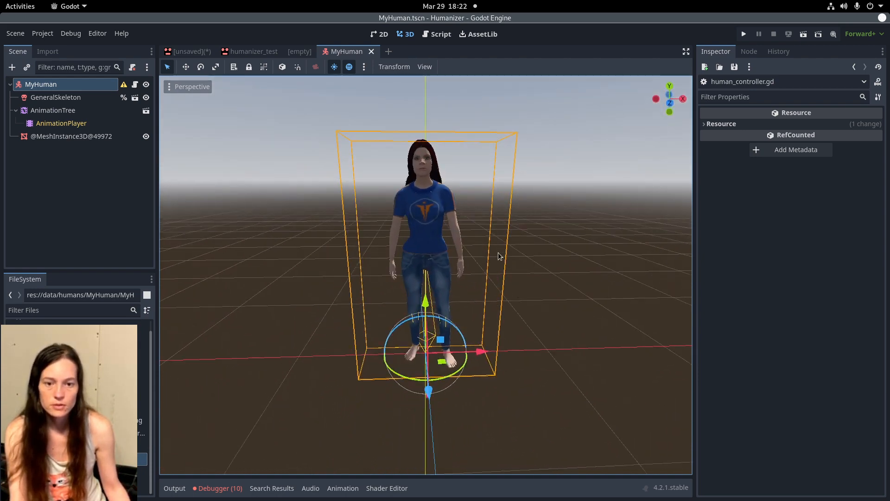
{"action": "mouse_move", "coordinate": [336, 232]}
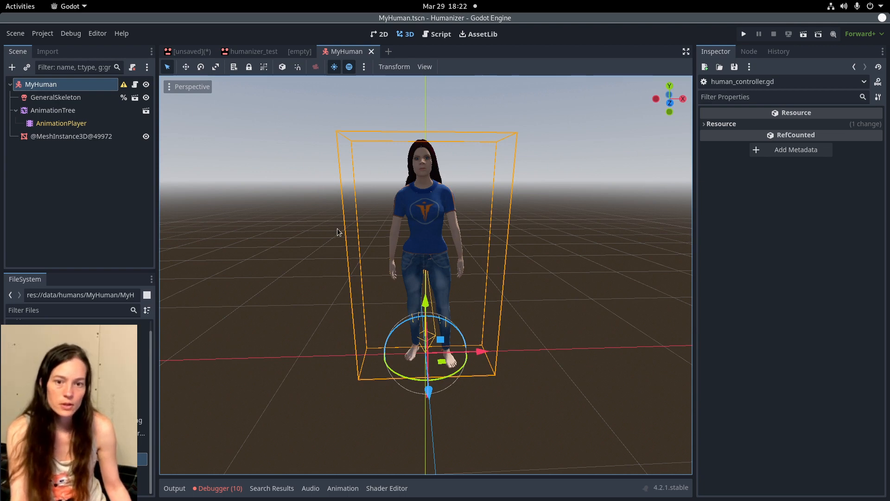
{"action": "mouse_move", "coordinate": [295, 307]}
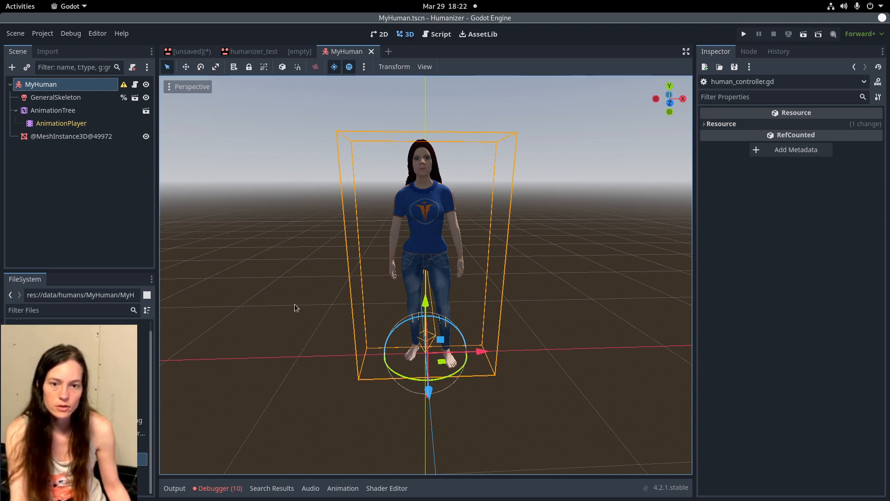
{"action": "mouse_move", "coordinate": [306, 364]}
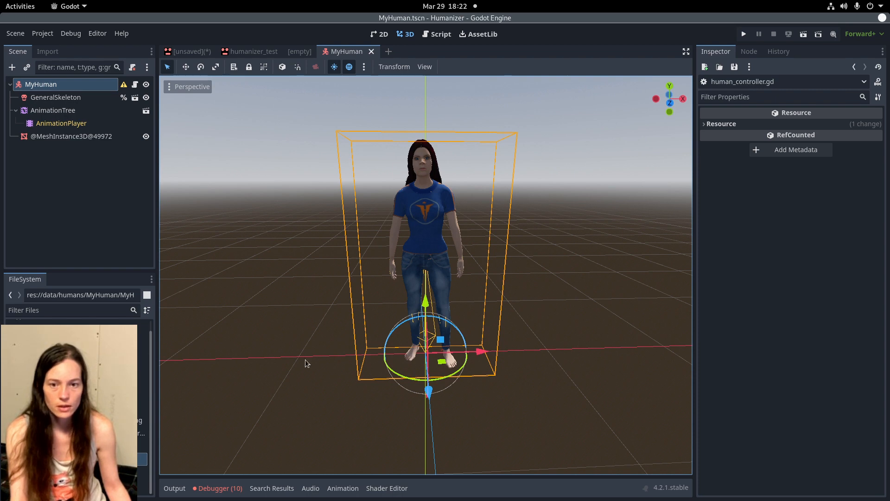
{"action": "mouse_move", "coordinate": [331, 105]}
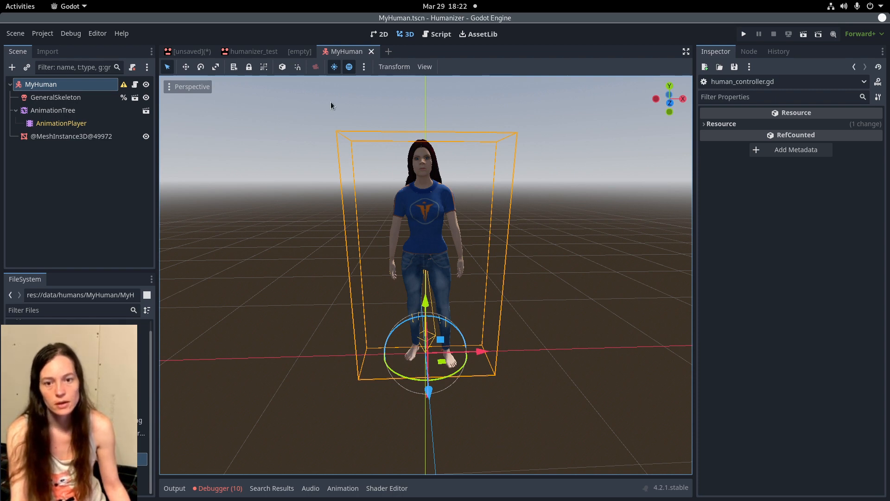
{"action": "mouse_move", "coordinate": [381, 157]}
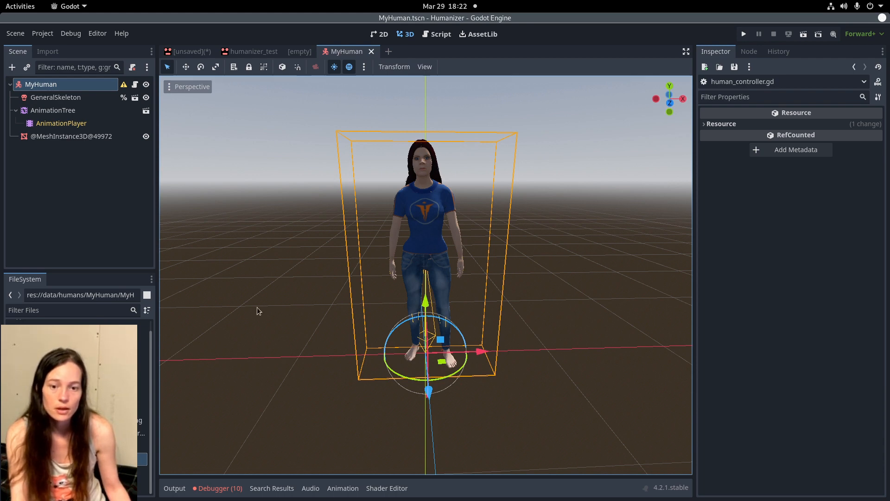
{"action": "mouse_move", "coordinate": [545, 141]}
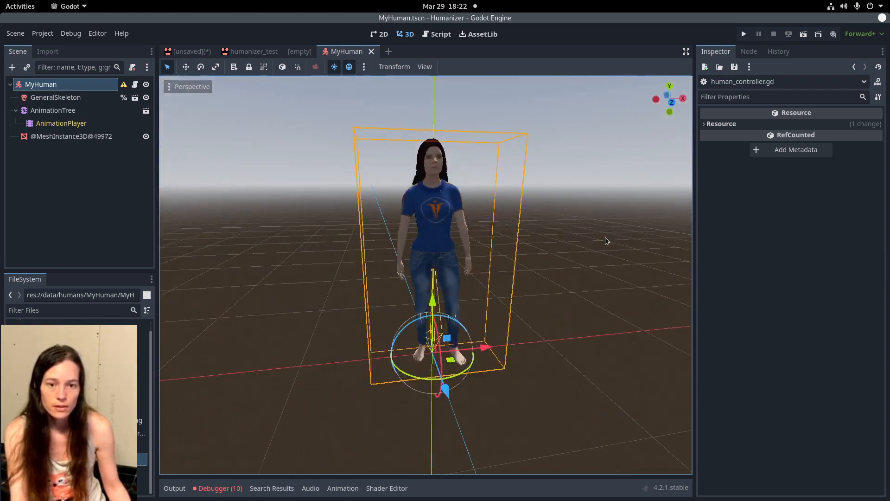
{"action": "mouse_move", "coordinate": [553, 458]}
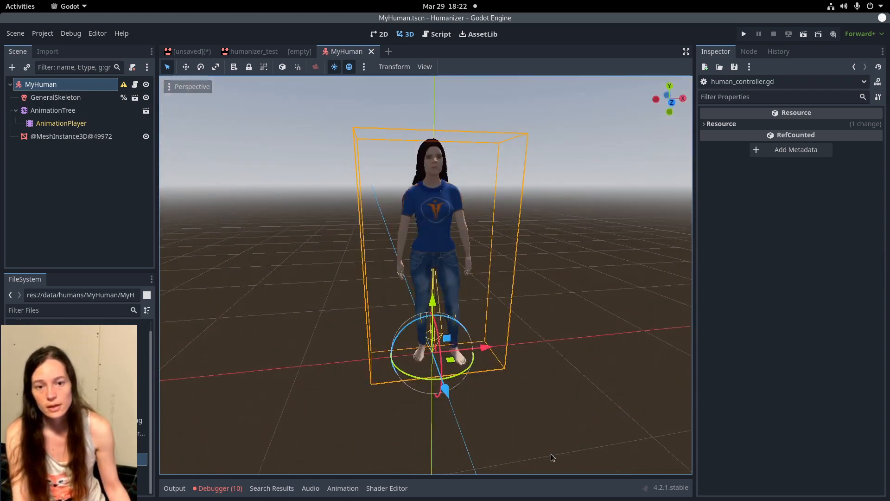